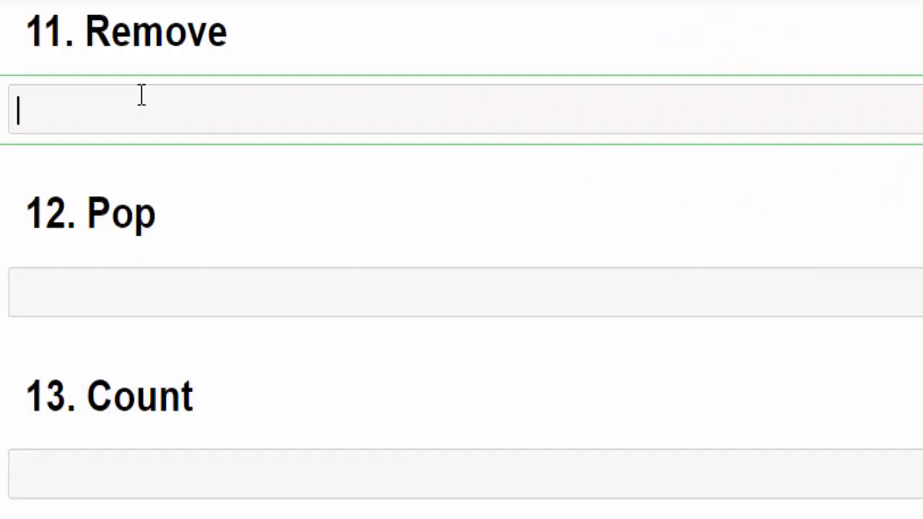
# Step: Write the first-occurrence comment, list1 = [1..10, 4] and list1.remove(4), stressing only the first 4 goes
pyautogui.write('# Removes the first occurrence of element x from the list and returns None')
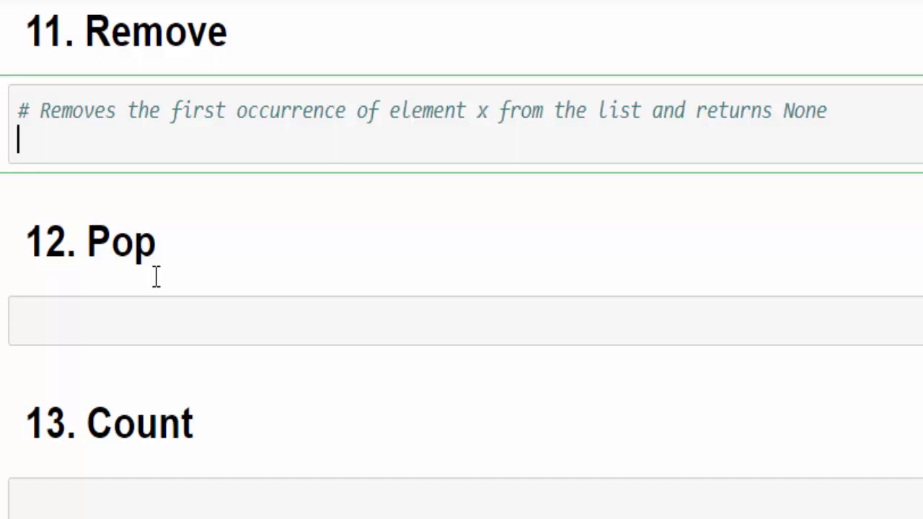
pyautogui.write('list1 = [1,2,3,4,5,6,7,8,9,10,4]')
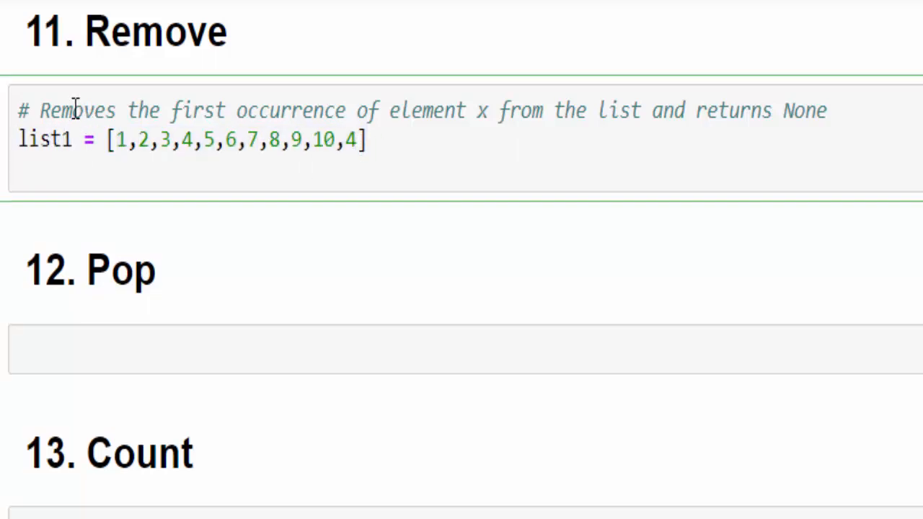
pyautogui.doubleClick(80, 109)
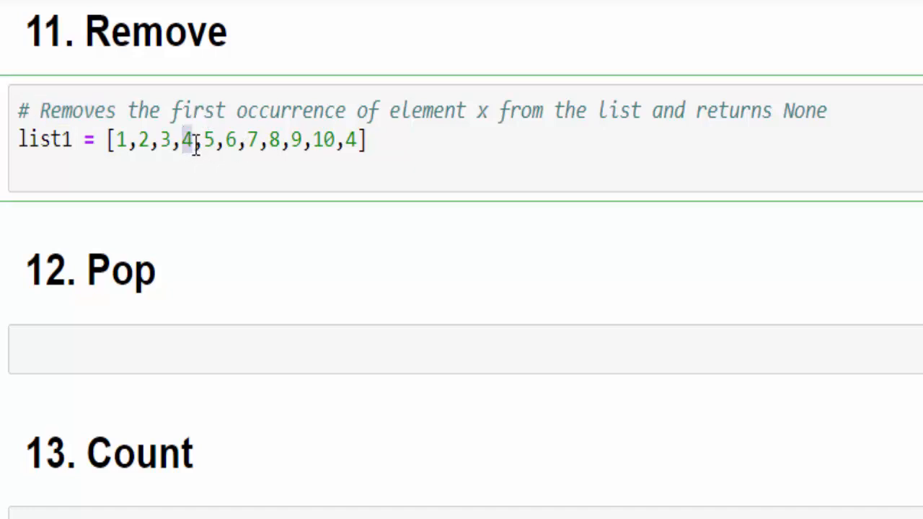
pyautogui.write('list1')
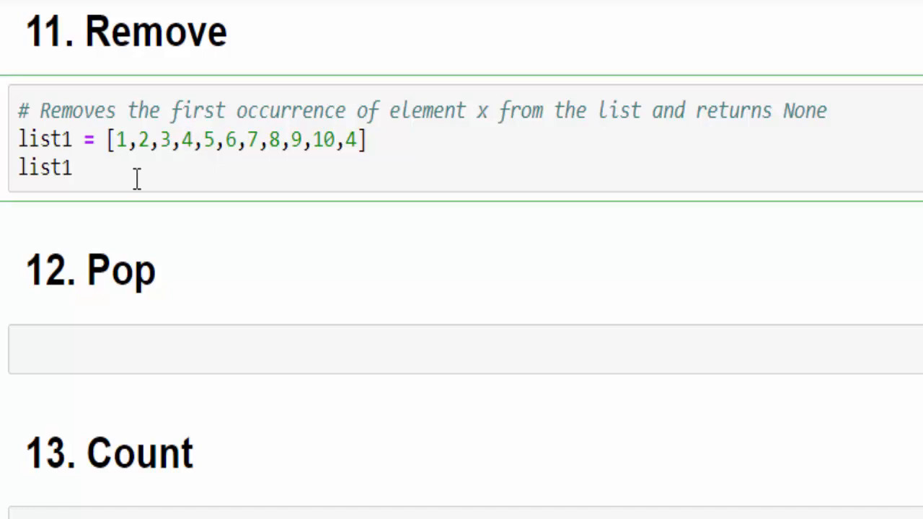
pyautogui.write('.remove()')
pyautogui.write('print(list1)')
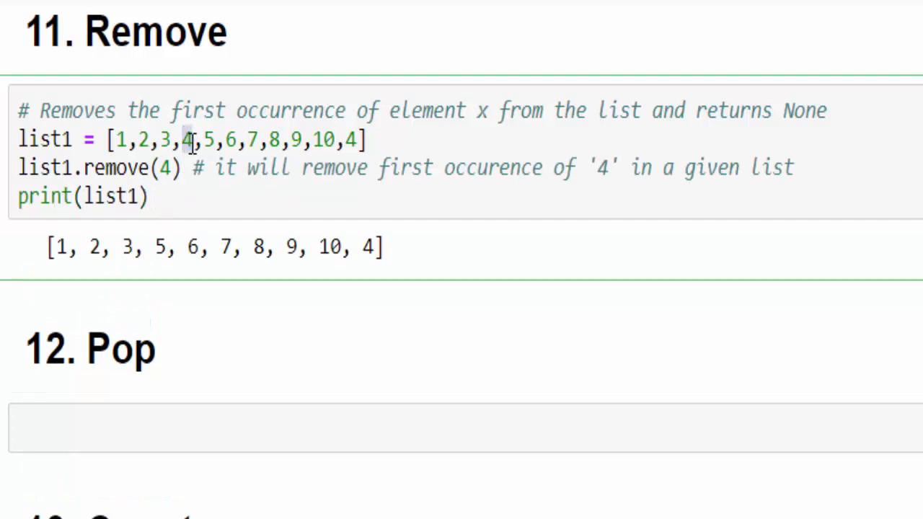
pyautogui.moveTo(375, 185)
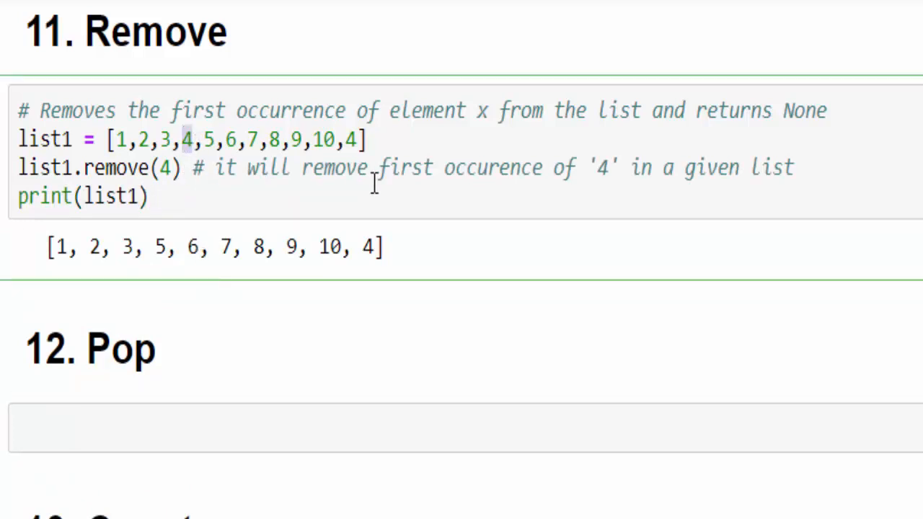
pyautogui.moveTo(372, 167); pyautogui.dragTo(632, 168)
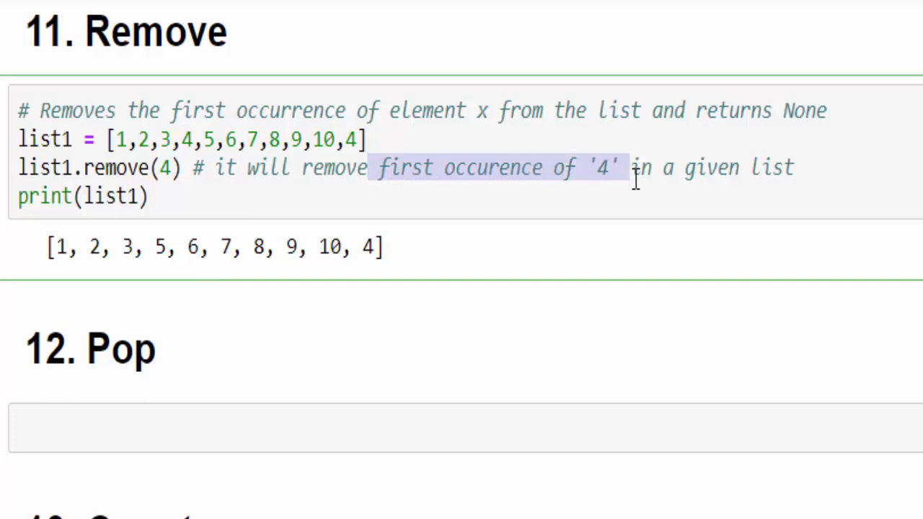
pyautogui.doubleClick(156, 32)
pyautogui.write('List2 = ["Vinoth","Anand","Kumaran","Sathish"]')
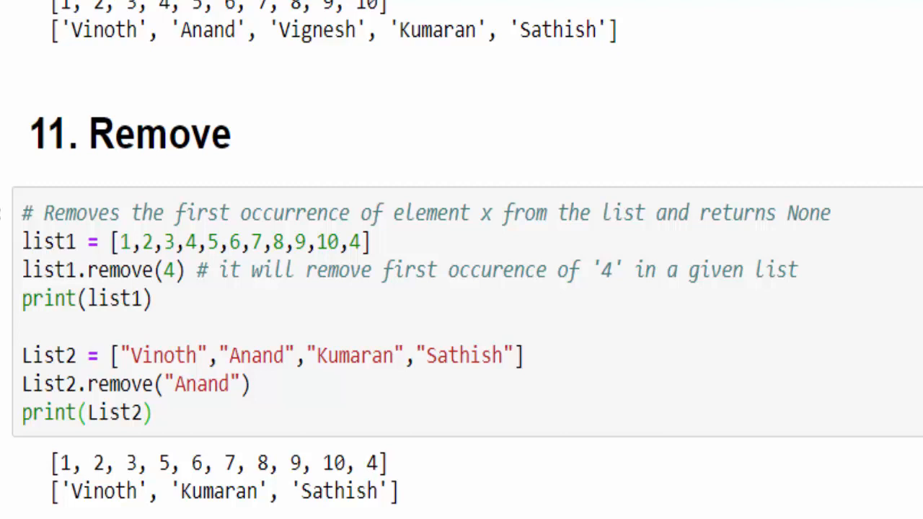
pyautogui.scroll(-3)
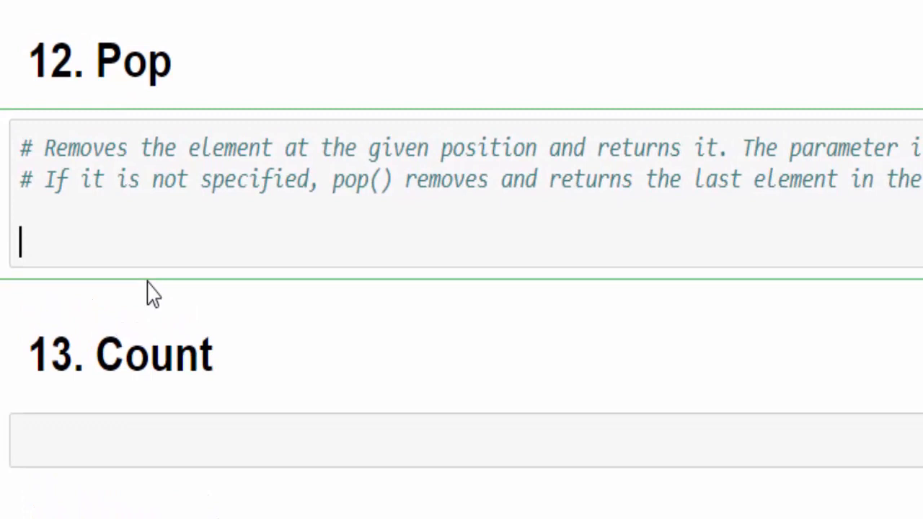
# Step: Define list1 = [1..10] and pop its last element into a with list1.pop()
pyautogui.write('list1 = [1,2,3,4,5,6,7,8,9,10]')
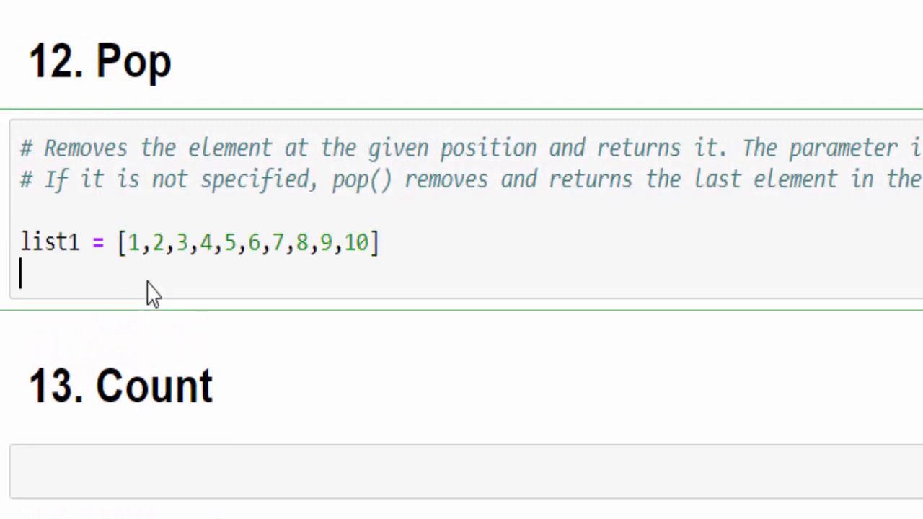
pyautogui.write('a =')
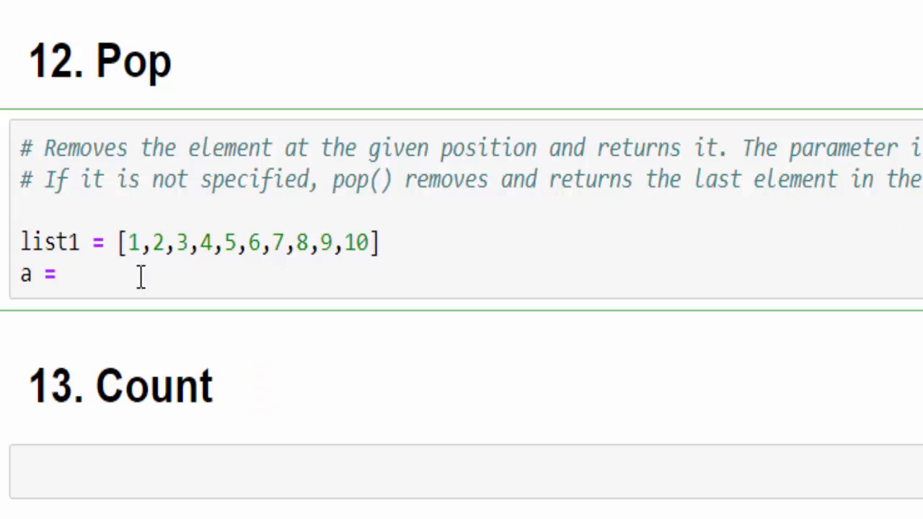
pyautogui.write('list1')
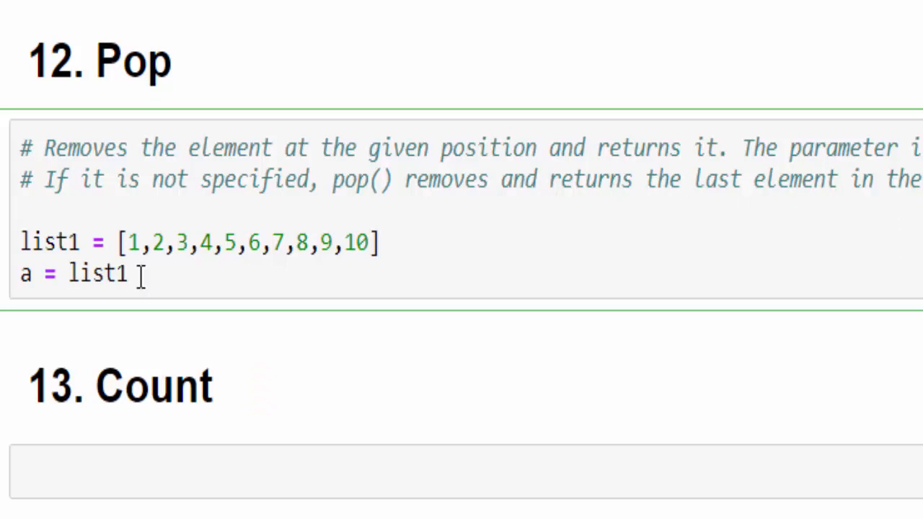
pyautogui.write('.pop()')
pyautogui.write('print(list1')
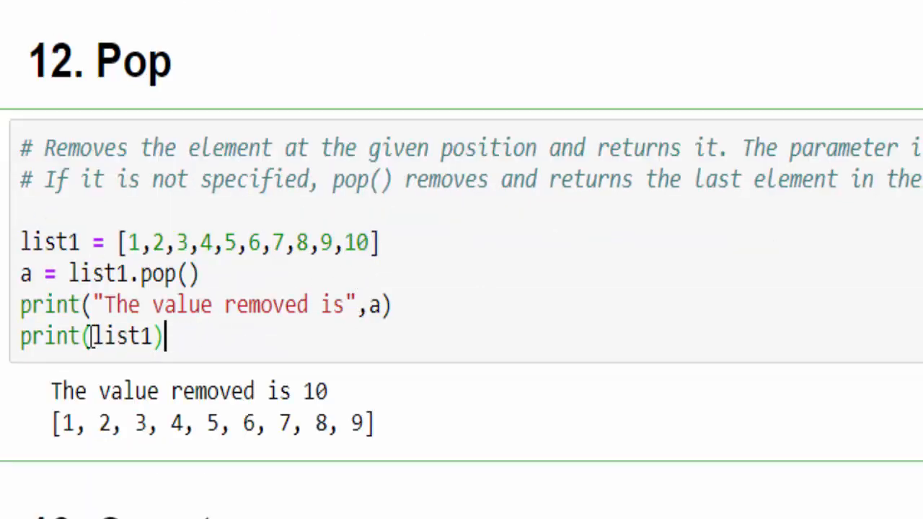
# Step: Define List2 of four names and pop index 2, showing Kumaran removed in the output
pyautogui.write('List2 = ["Vinoth","Anand","Kumaran","Sathish"]')
pyautogui.write('a = List2.pop(')
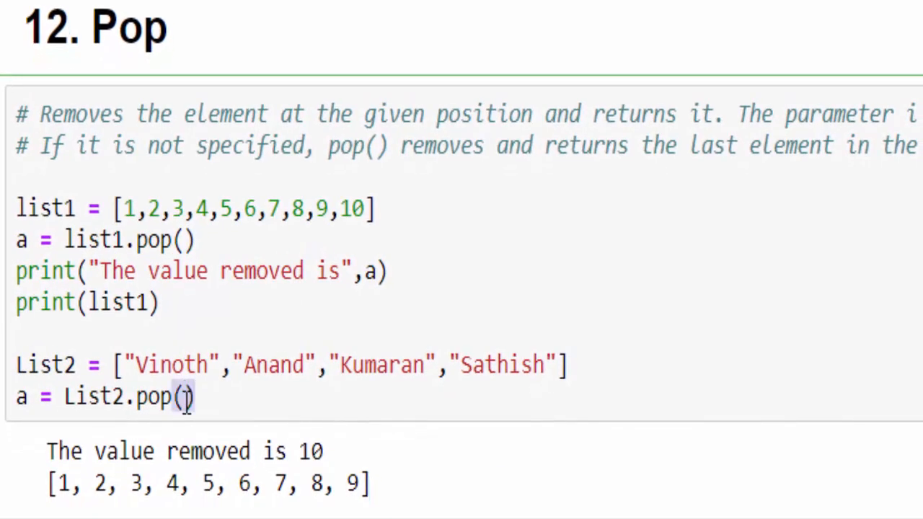
pyautogui.write('2')
pyautogui.write('print(List2)')
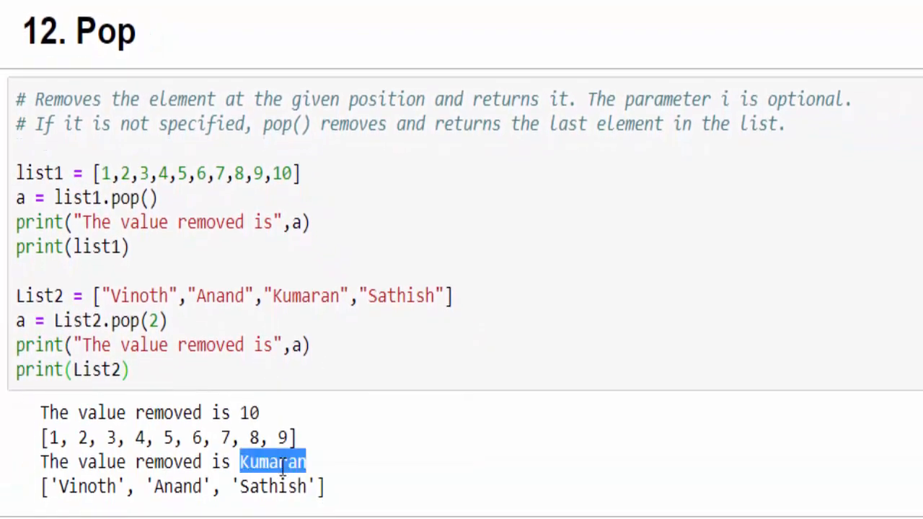
pyautogui.moveTo(41, 412); pyautogui.dragTo(325, 488)
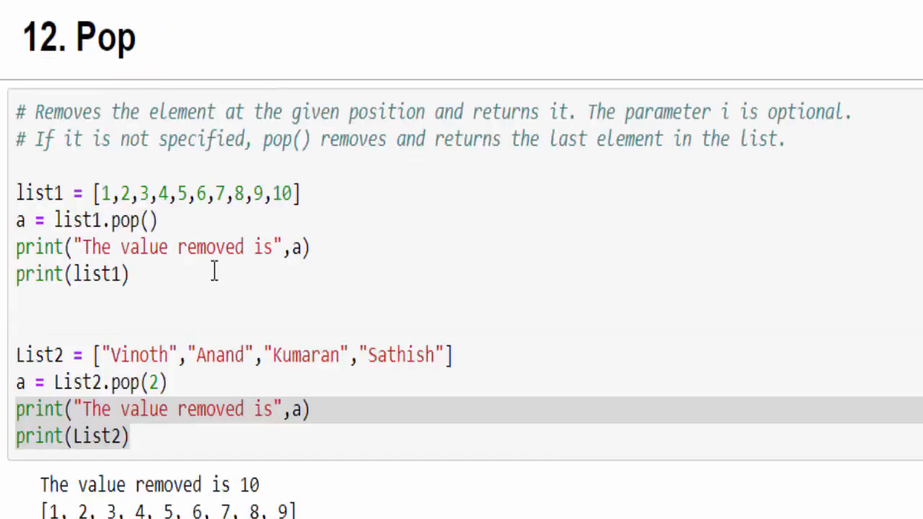
# Step: Write print(numbers.count(1)) to count how often 1 appears in the numbers list
pyautogui.scroll(-3)
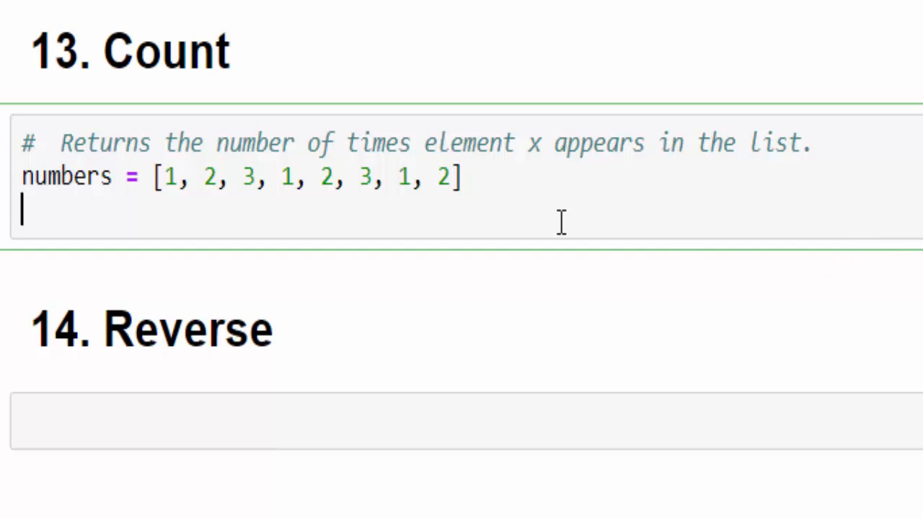
pyautogui.write('print()')
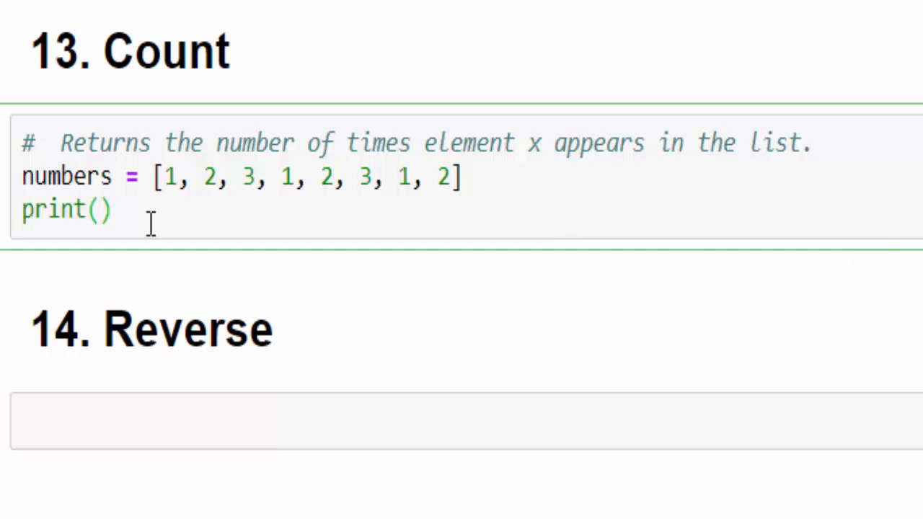
pyautogui.write('numbers.')
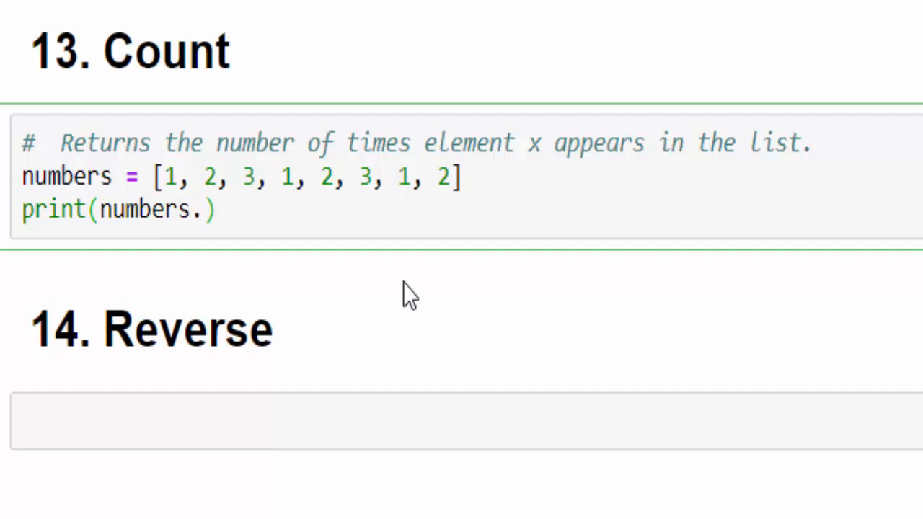
pyautogui.write('count()')
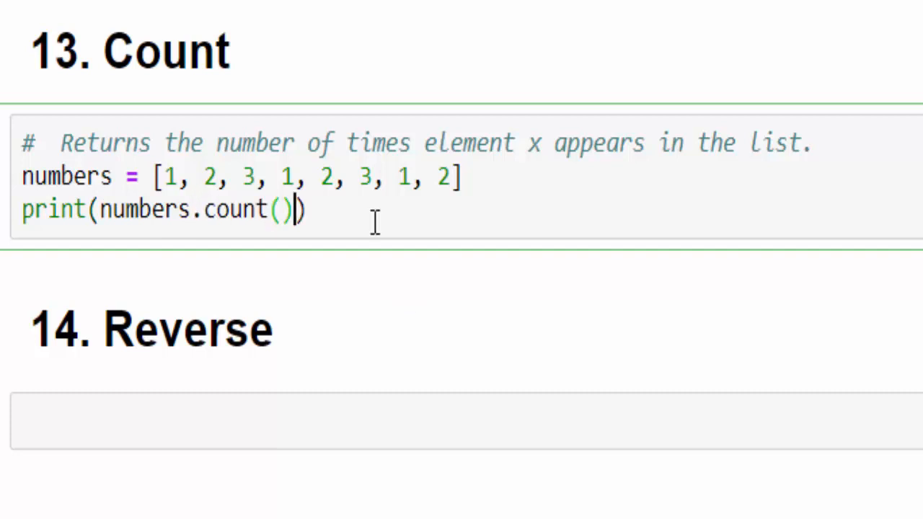
pyautogui.write('1')
pyautogui.click(466, 421)
pyautogui.write('#Reverse the list and returns None')
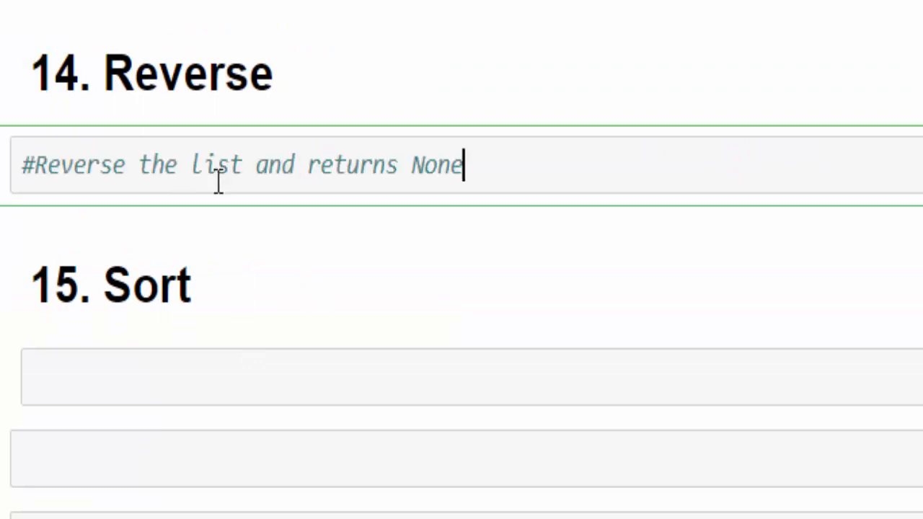
# Step: Define list1 = [1..10] and reverse it in place with list1.reverse()
pyautogui.press('enter')
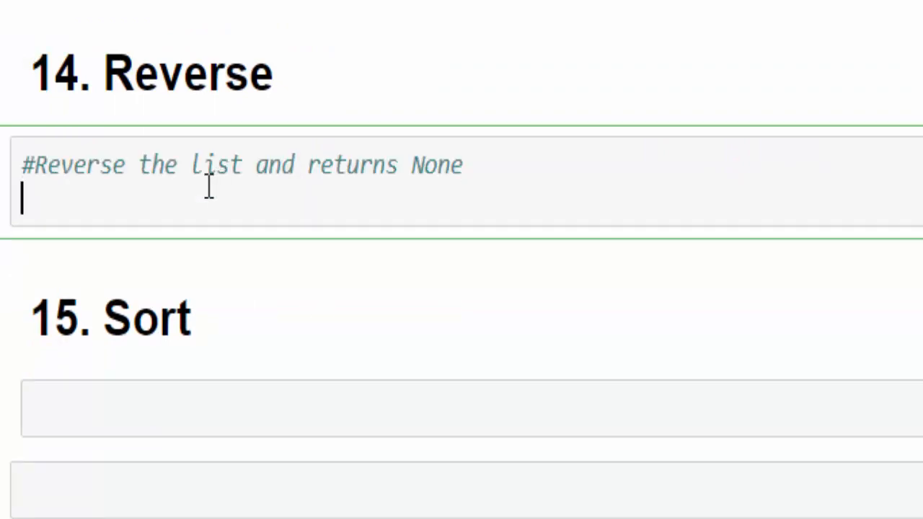
pyautogui.write('list1 = [1,2,3,4,5,6,7,8,9,10]')
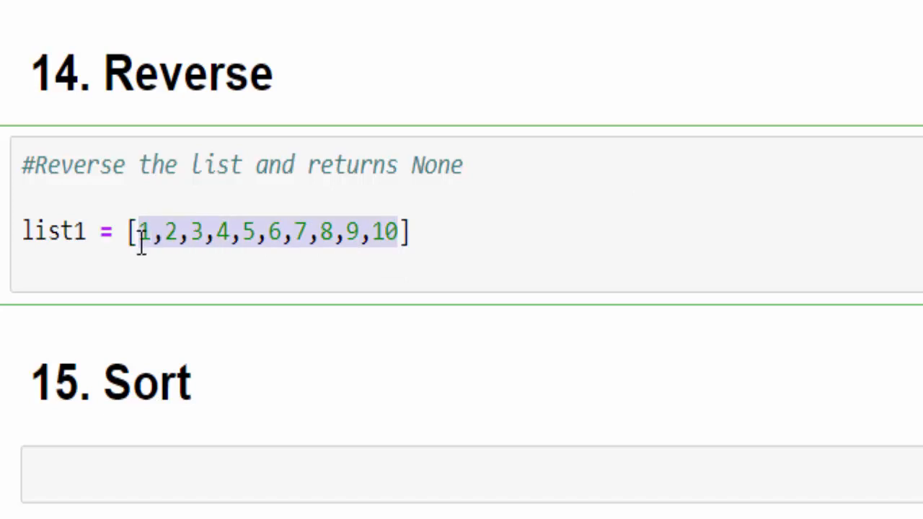
pyautogui.write('list1.')
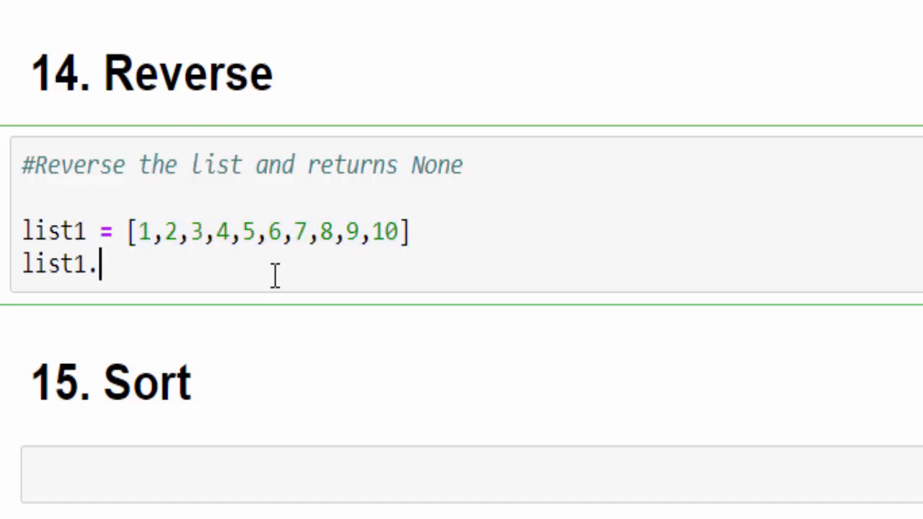
pyautogui.write('reverse(')
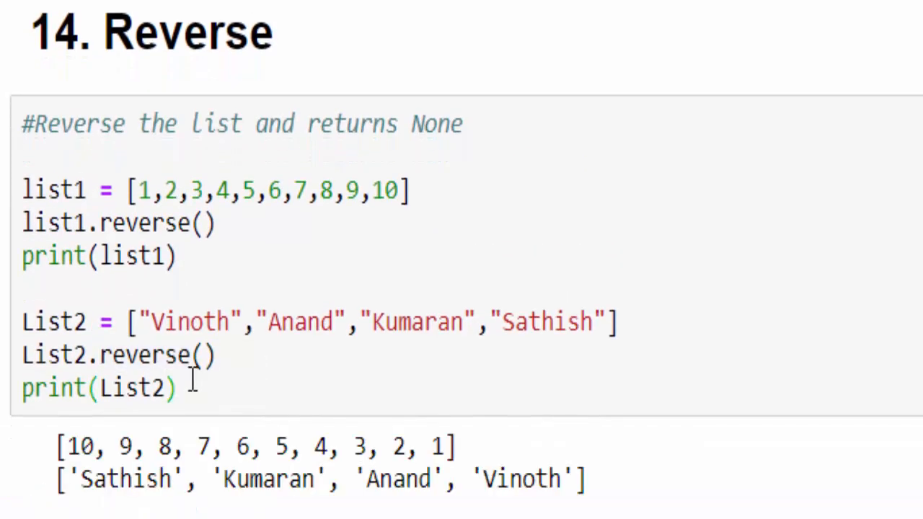
pyautogui.doubleClick(300, 322)
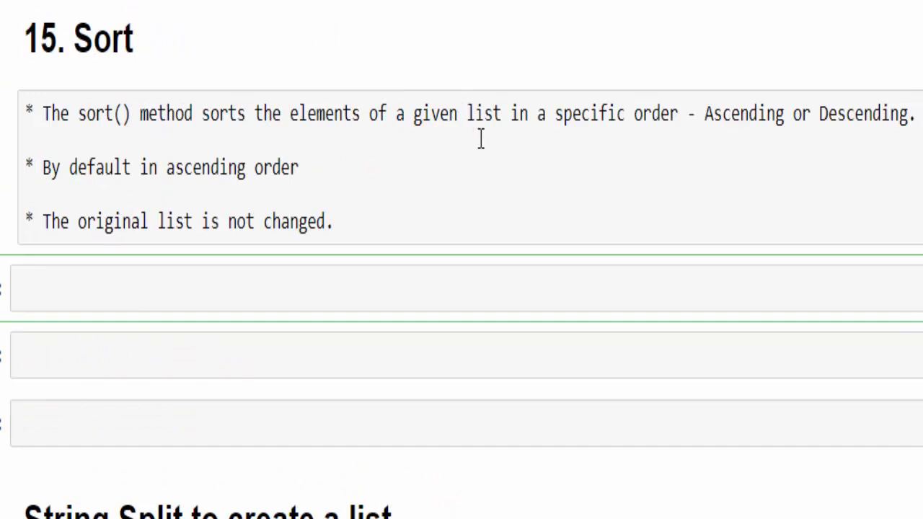
pyautogui.moveTo(727, 129)
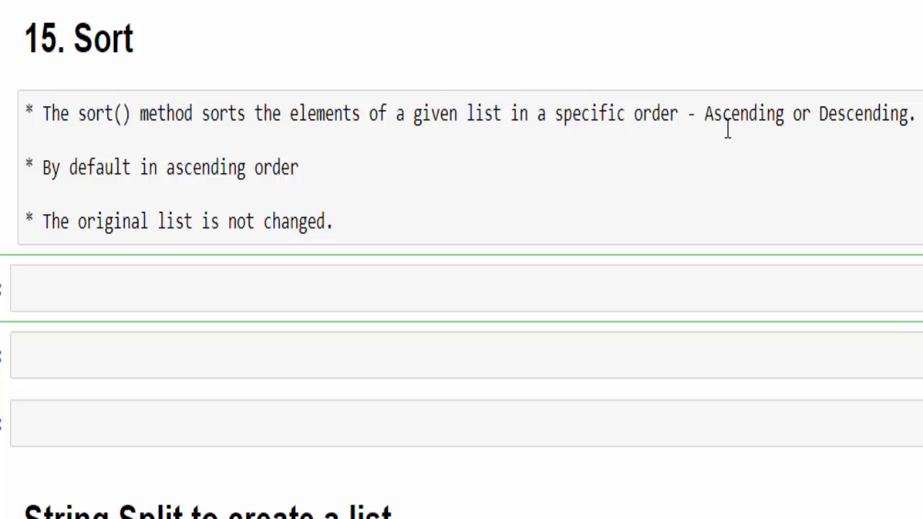
# Step: Highlight 'Ascending' and the default ascending order in the Sort notes, then select the empty cell
pyautogui.moveTo(704, 112); pyautogui.dragTo(911, 113)
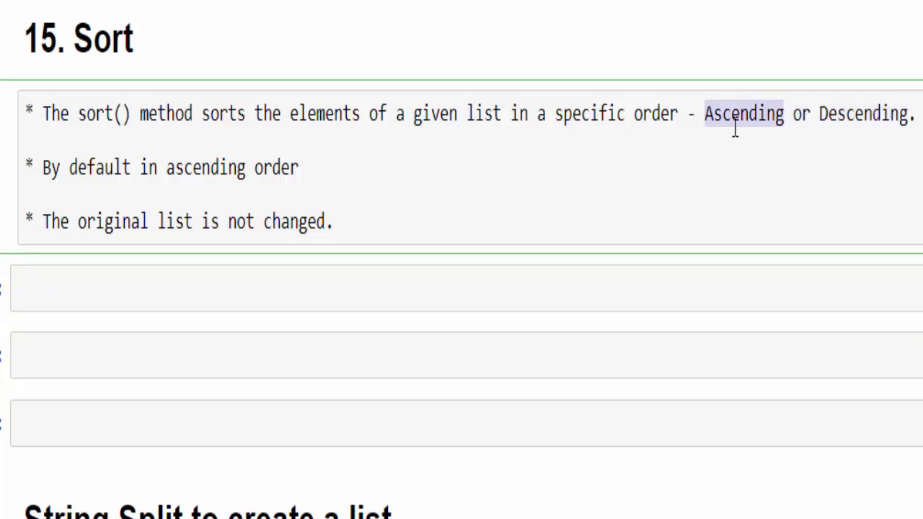
pyautogui.moveTo(164, 167); pyautogui.dragTo(297, 168)
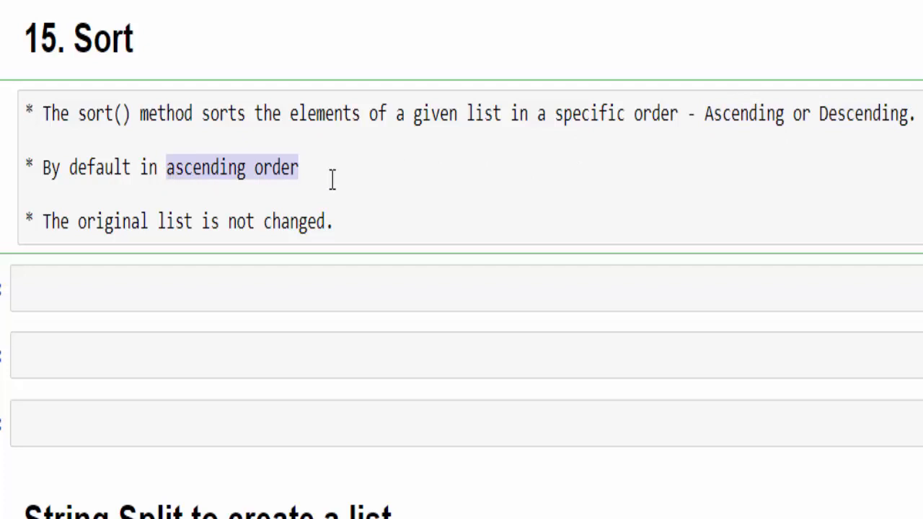
pyautogui.click(191, 292)
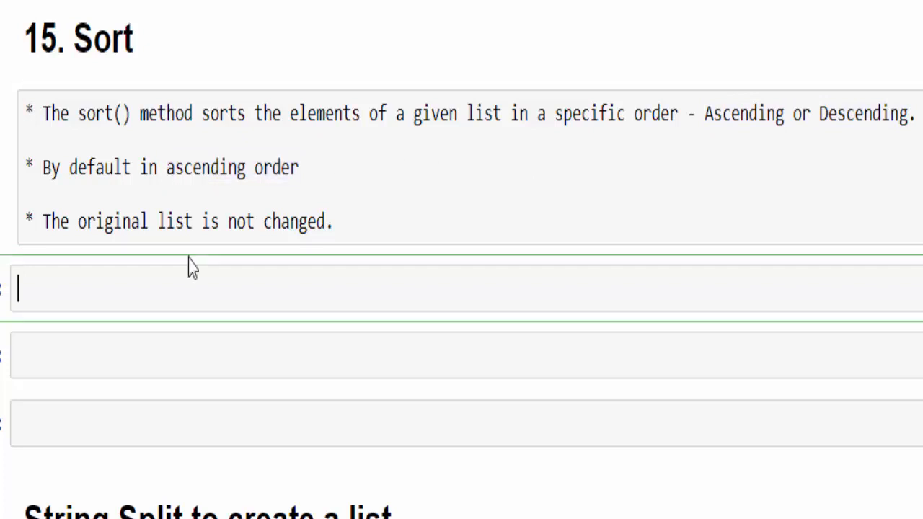
# Step: Write the vowels list comment and vowels.sort() to sort the vowels in place
pyautogui.write('# vowels list')
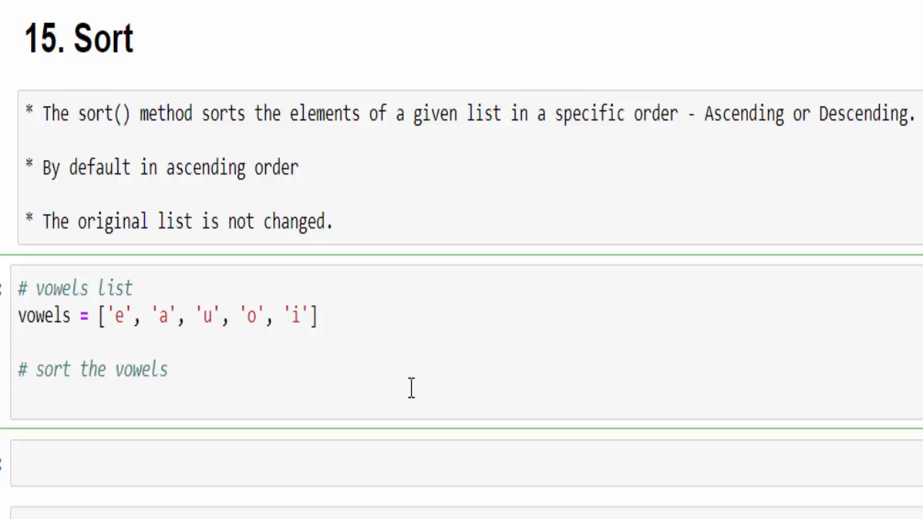
pyautogui.write('vowels')
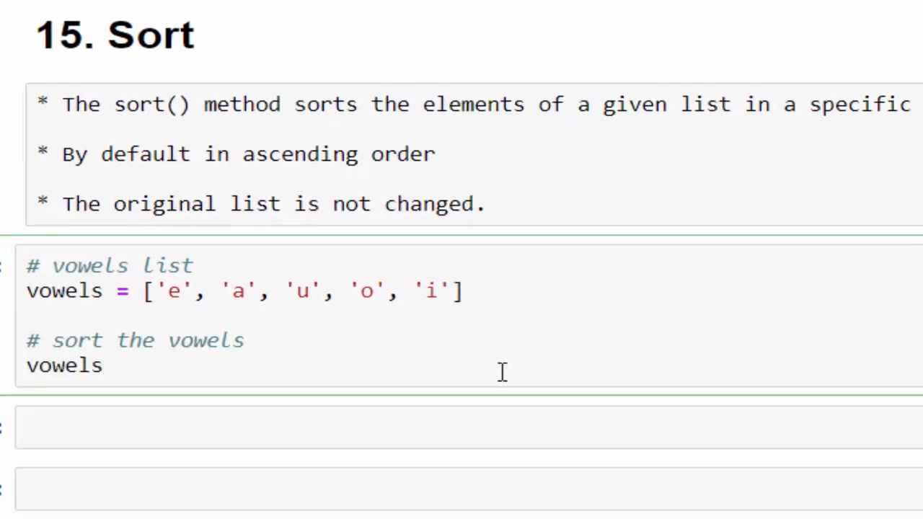
pyautogui.write('.sort(')
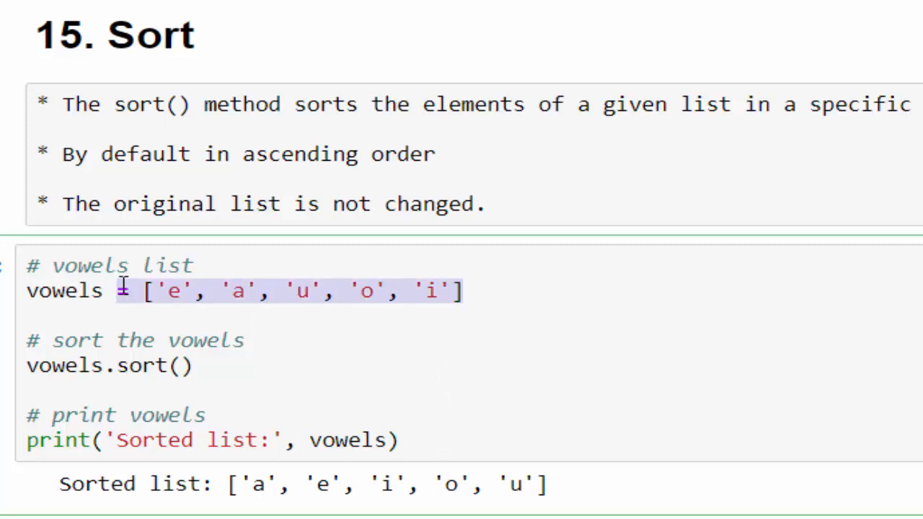
# Step: Add reverse=True to vowels.sort(), then show the numbers sorted to [1, 2, 4, 19, 25, 54, 99]
pyautogui.scroll(-3)
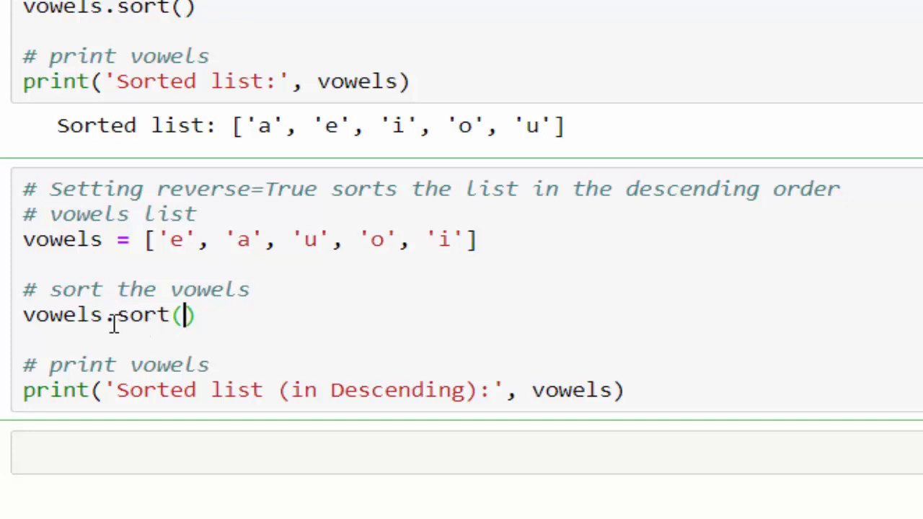
pyautogui.write('revers')
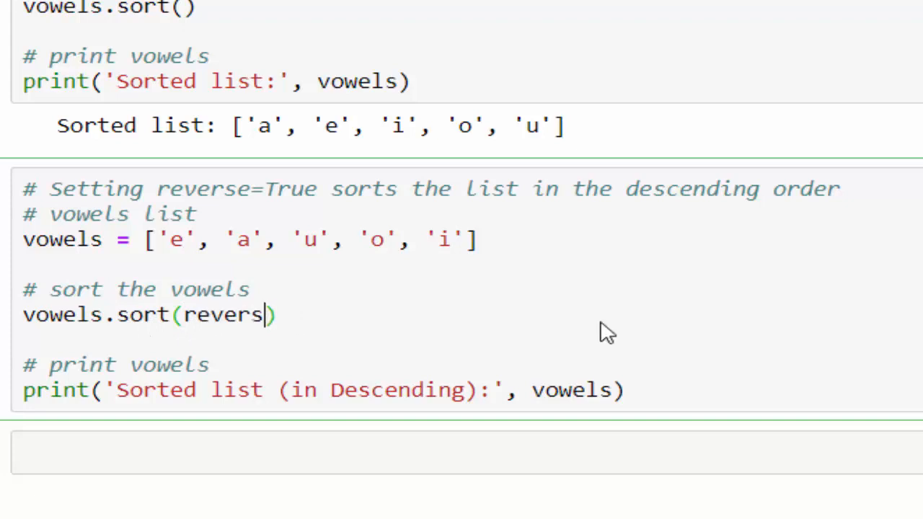
pyautogui.write('e=True')
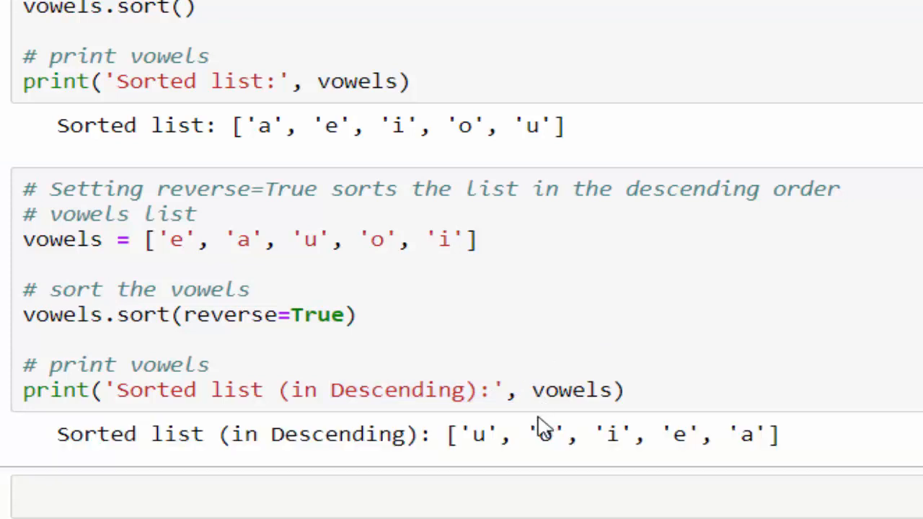
pyautogui.scroll(-3)
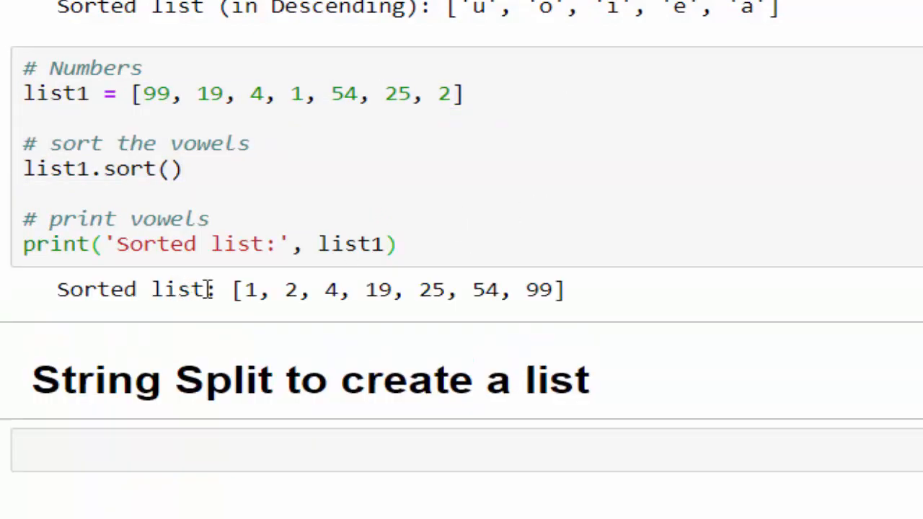
pyautogui.moveTo(246, 288); pyautogui.dragTo(560, 289)
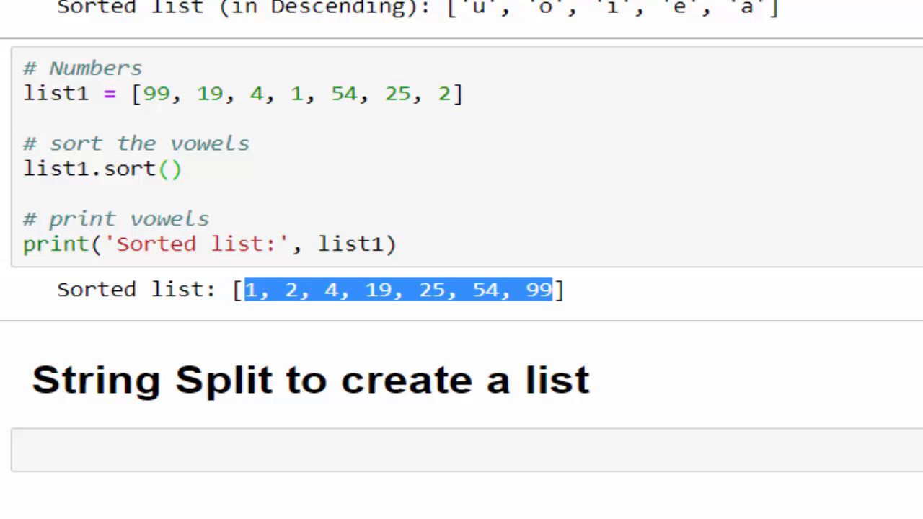
# Step: Scroll to the String Split cell using split(), split(',') and split(':') and select it
pyautogui.scroll(-3)
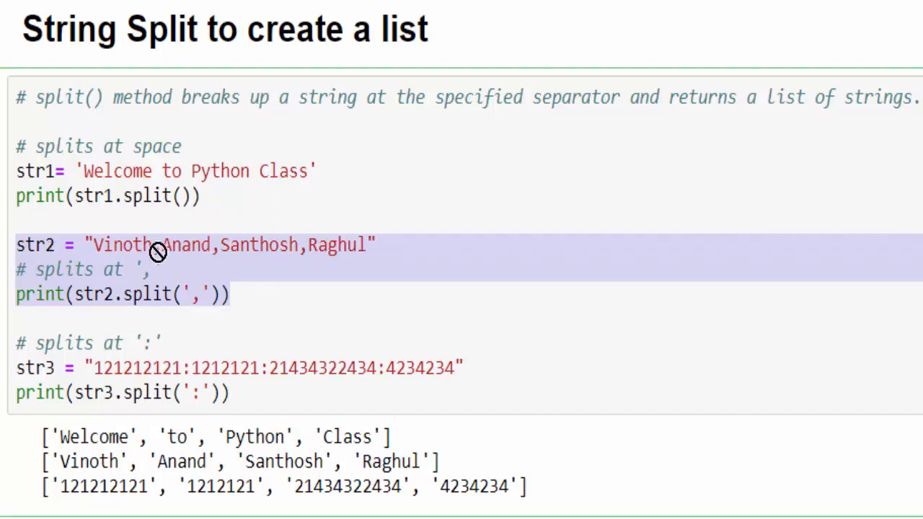
pyautogui.click(185, 368)
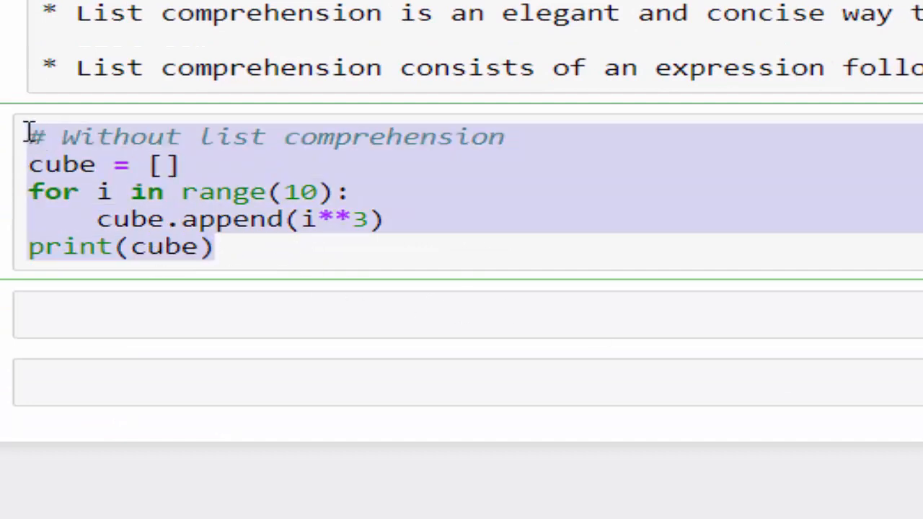
# Step: Point out the cube variable and the range(10) limit in the for-loop cube code
pyautogui.click(314, 219)
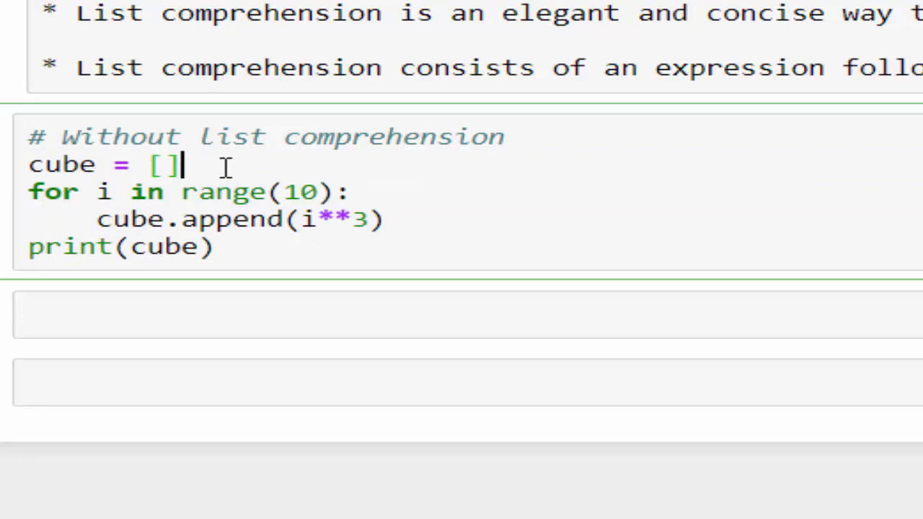
pyautogui.doubleClick(60, 164)
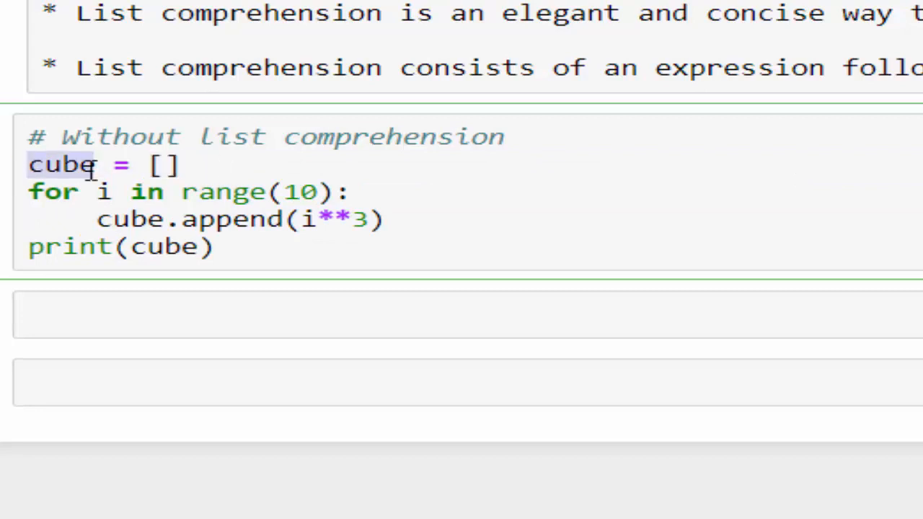
pyautogui.click(317, 190)
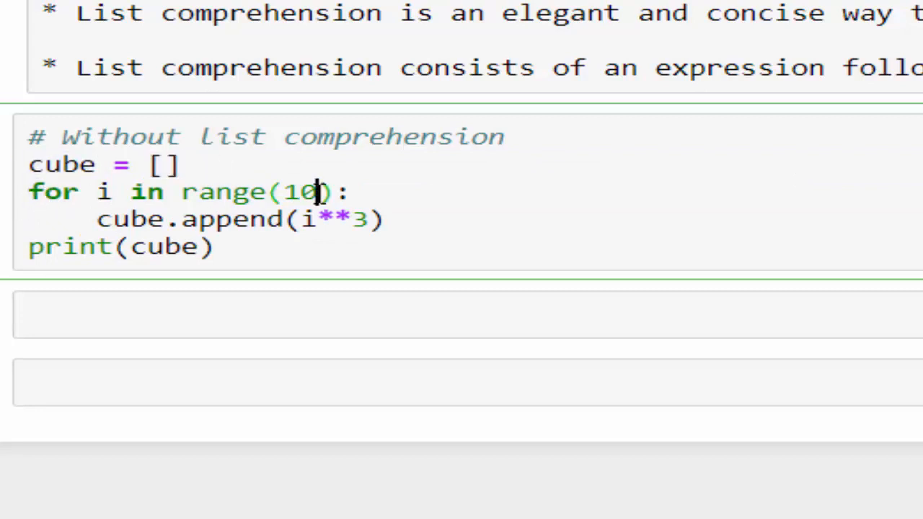
pyautogui.doubleClick(300, 192)
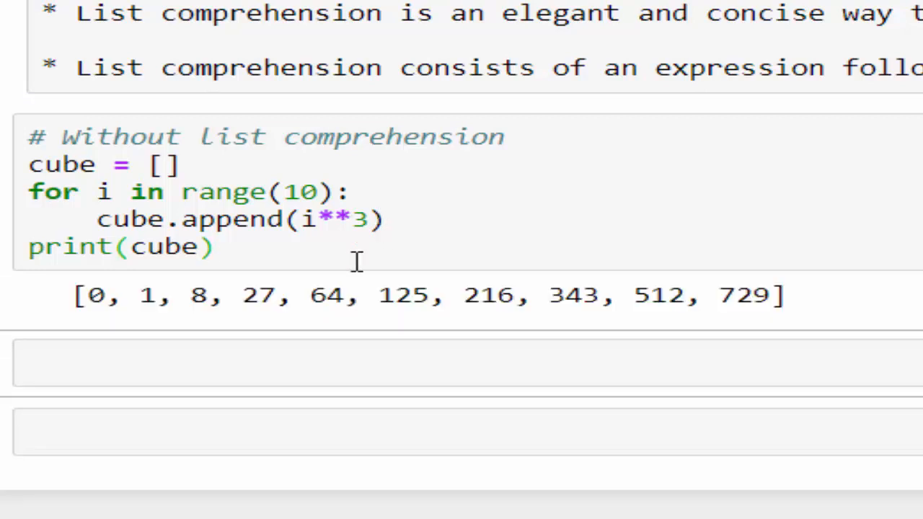
# Step: Highlight cube values such as 8 in the printed output [0, 1, 8, ..., 729]
pyautogui.doubleClick(95, 294)
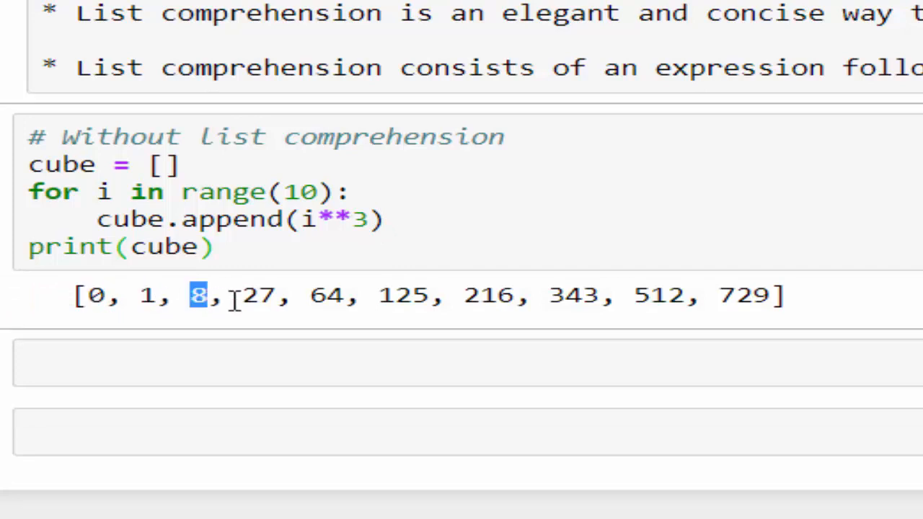
pyautogui.doubleClick(257, 296)
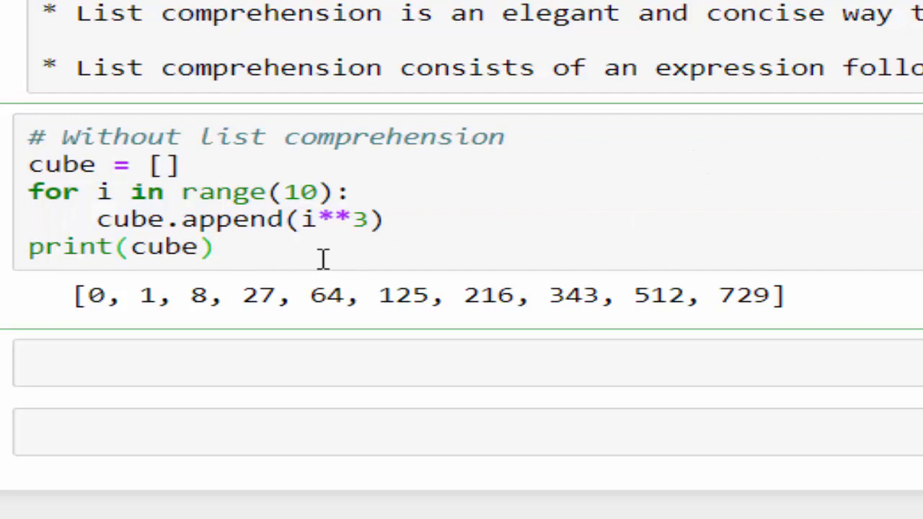
pyautogui.moveTo(289, 259)
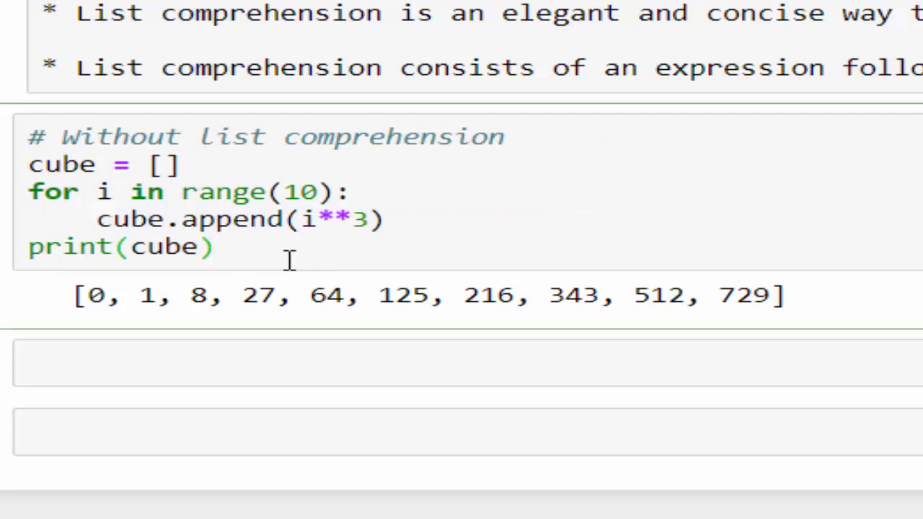
pyautogui.click(174, 363)
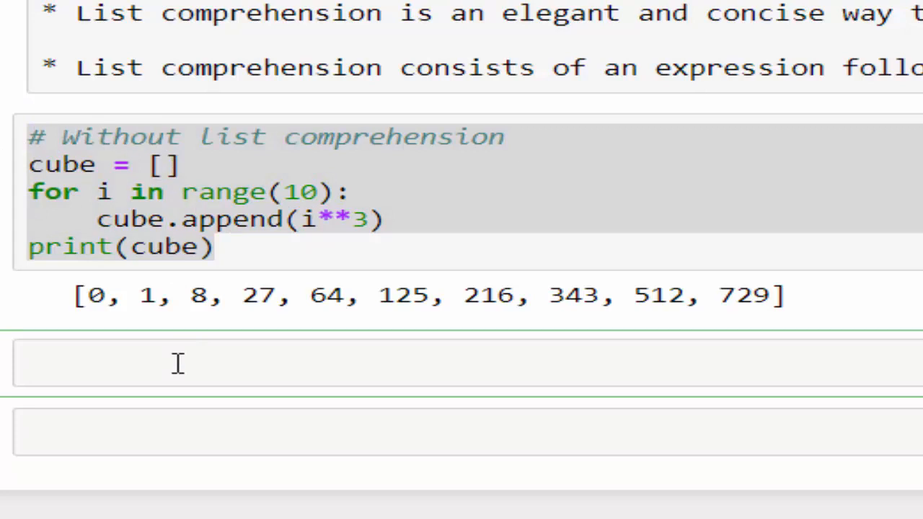
# Step: Write cube = [i**3 for i in range(10)] with print(cube) and run it to print the cubes
pyautogui.click(179, 363)
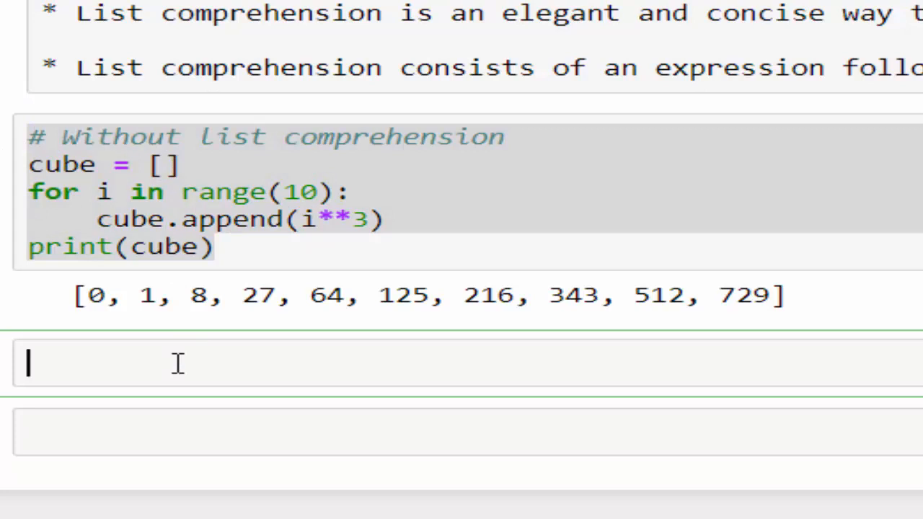
pyautogui.write('#Using list comprehension')
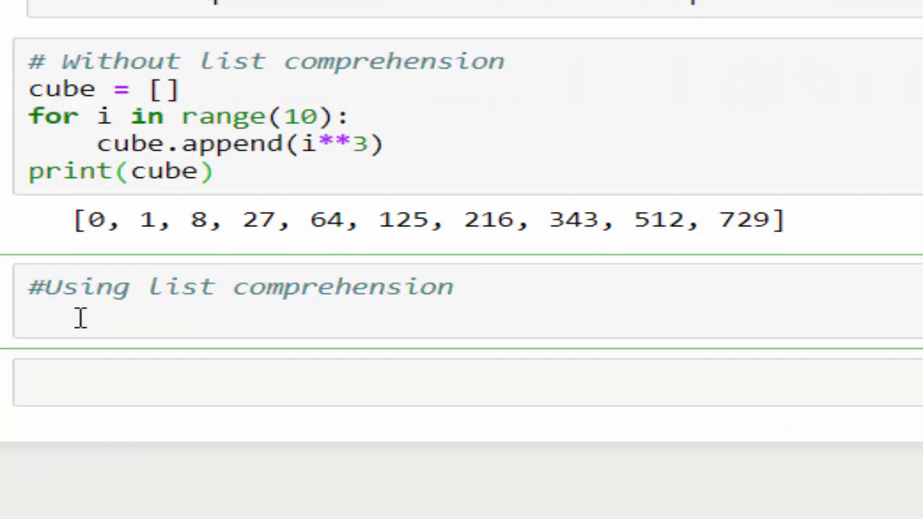
pyautogui.write('cube')
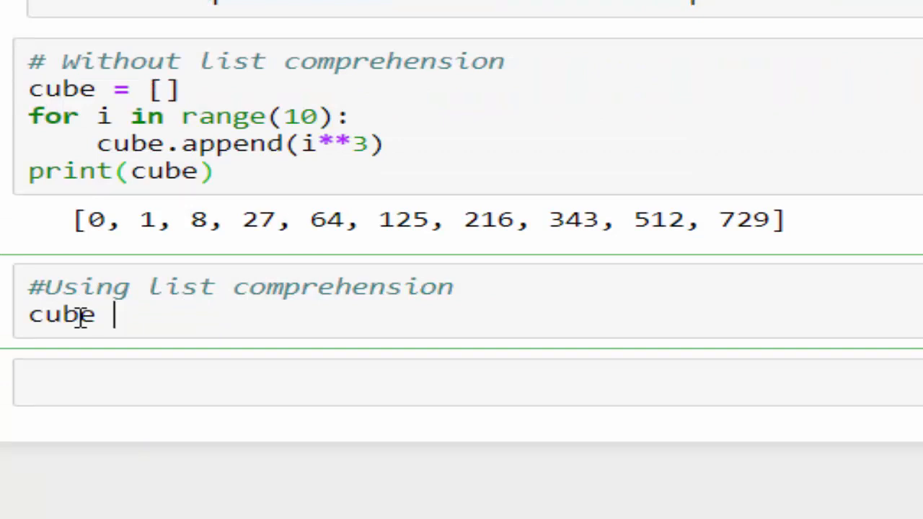
pyautogui.write('= []')
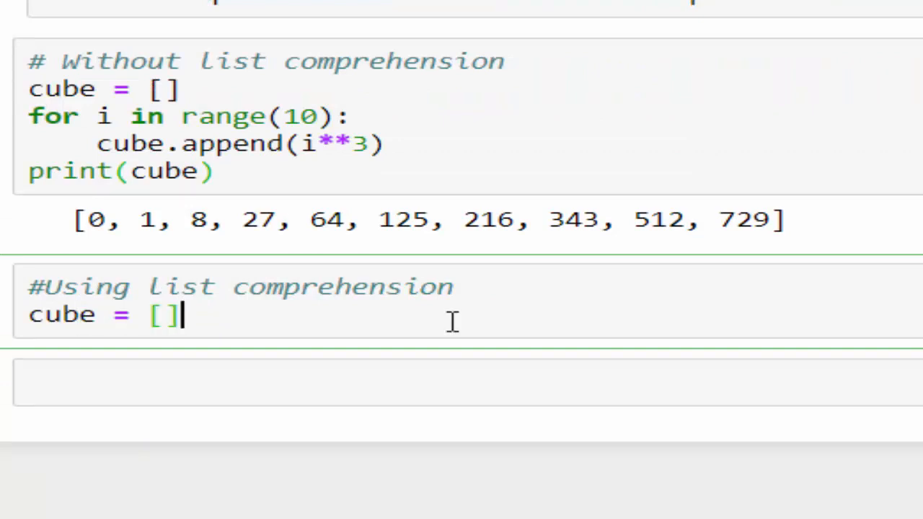
pyautogui.write('i**3')
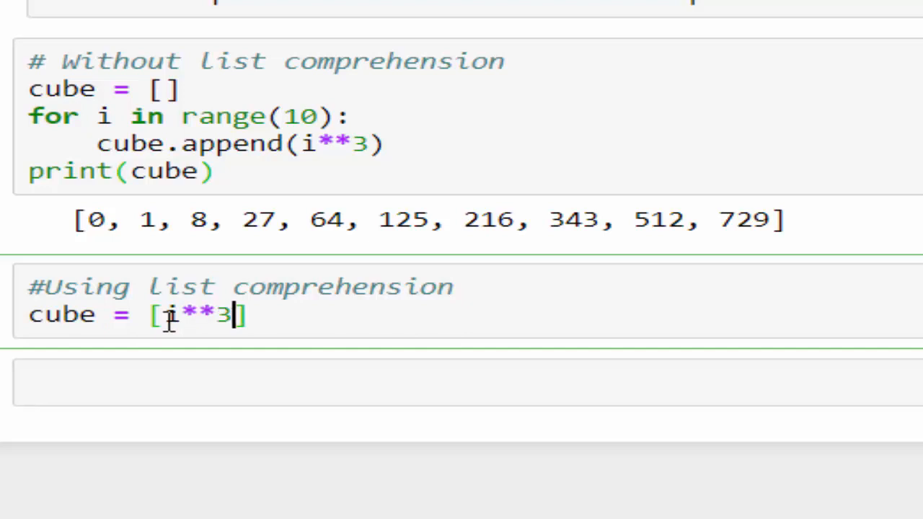
pyautogui.write('for i')
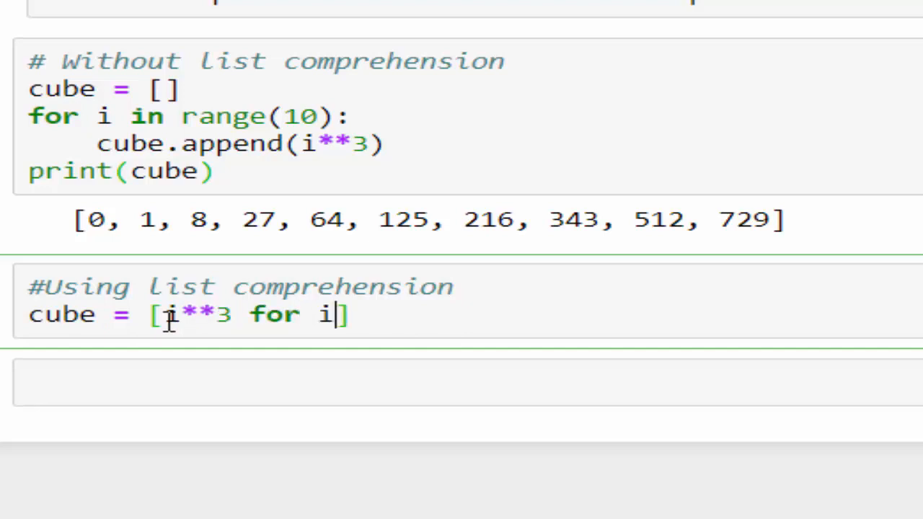
pyautogui.write('in range(')
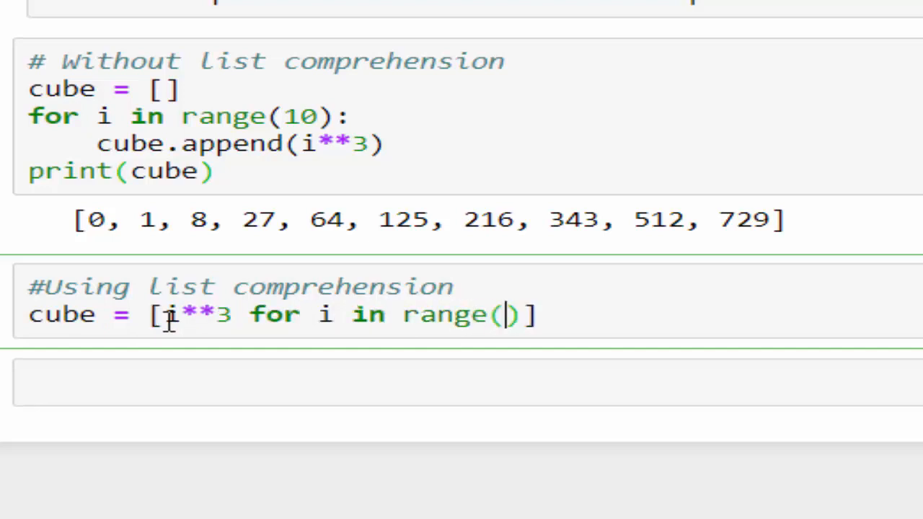
pyautogui.write('10')
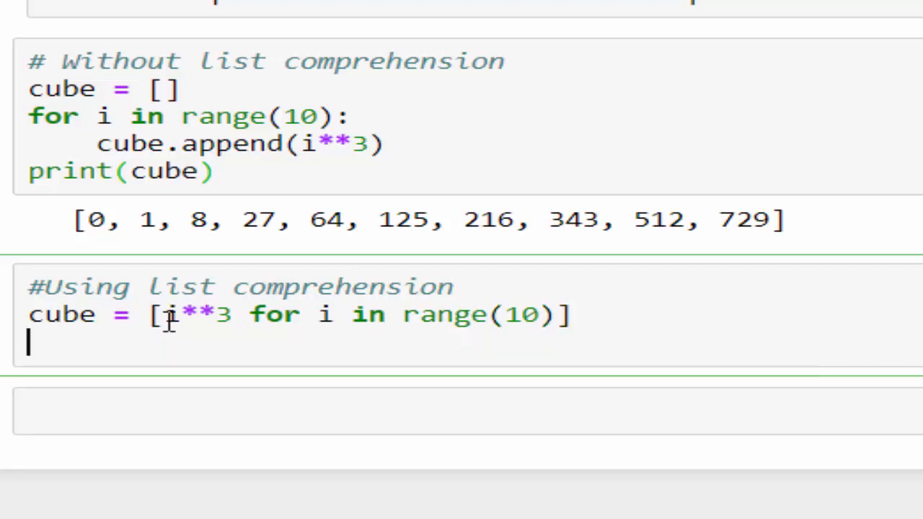
pyautogui.write('print(cube)')
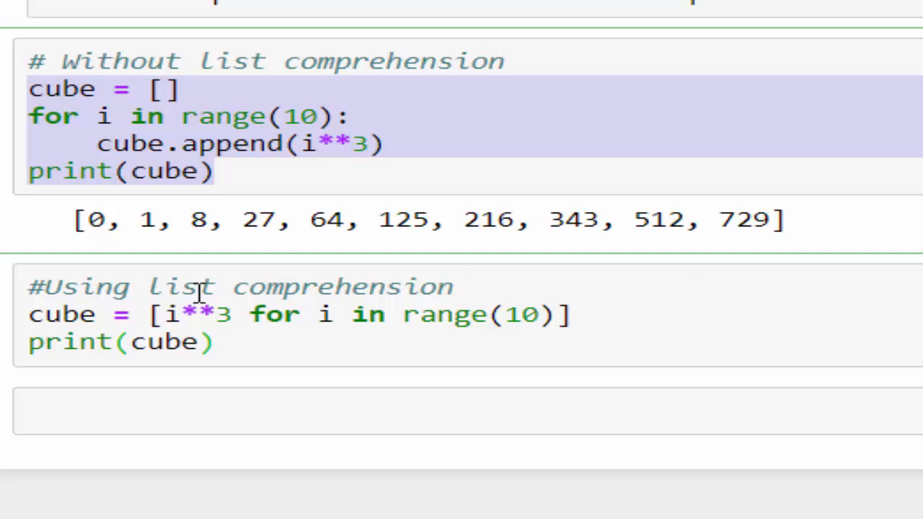
pyautogui.click(277, 359)
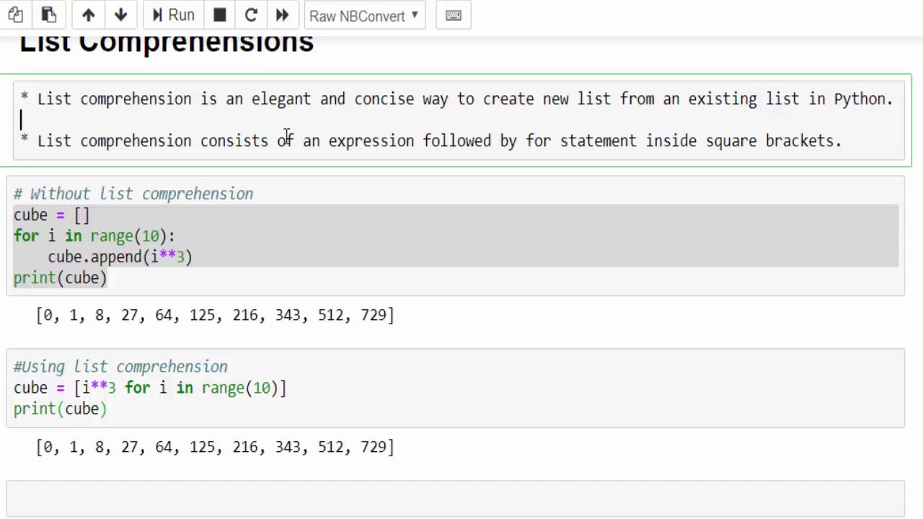
pyautogui.doubleClick(280, 99)
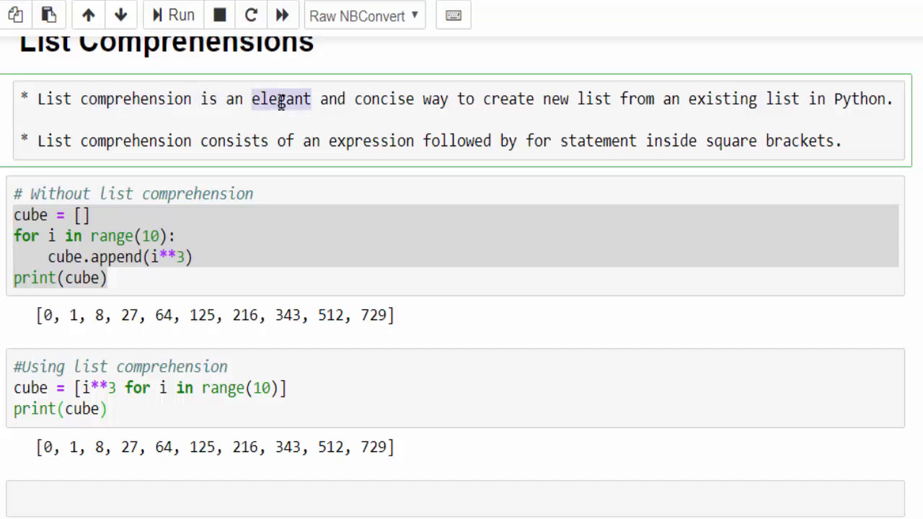
pyautogui.moveTo(355, 98); pyautogui.dragTo(455, 98)
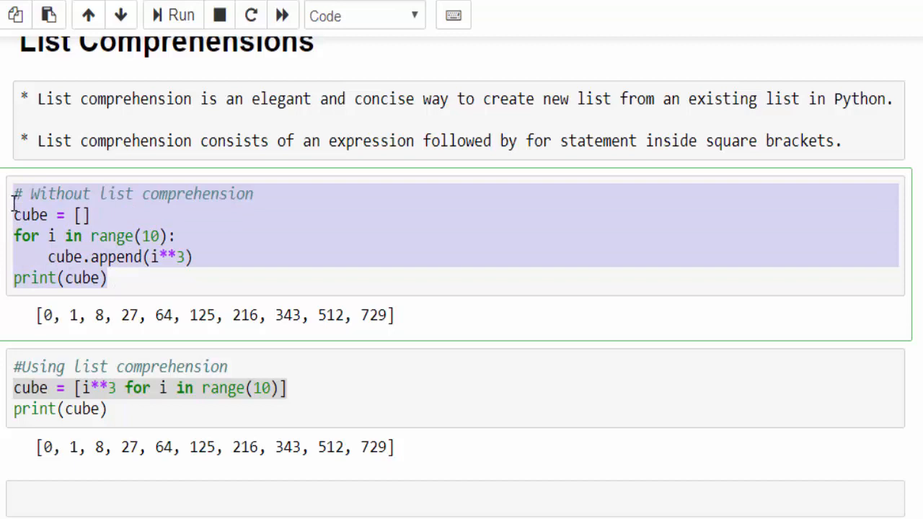
pyautogui.click(110, 280)
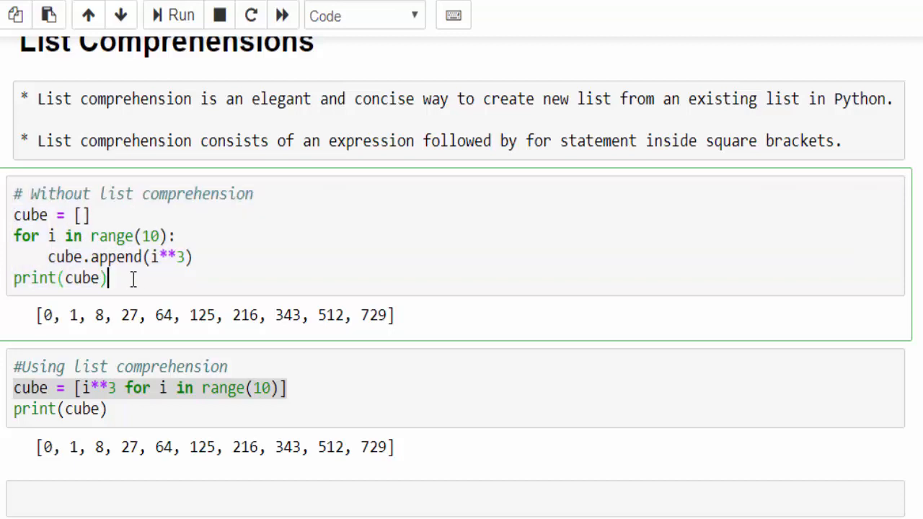
# Step: Highlight the x % 2 remainder test and run the even/odd comprehension cell for numbers below 20
pyautogui.scroll(-3)
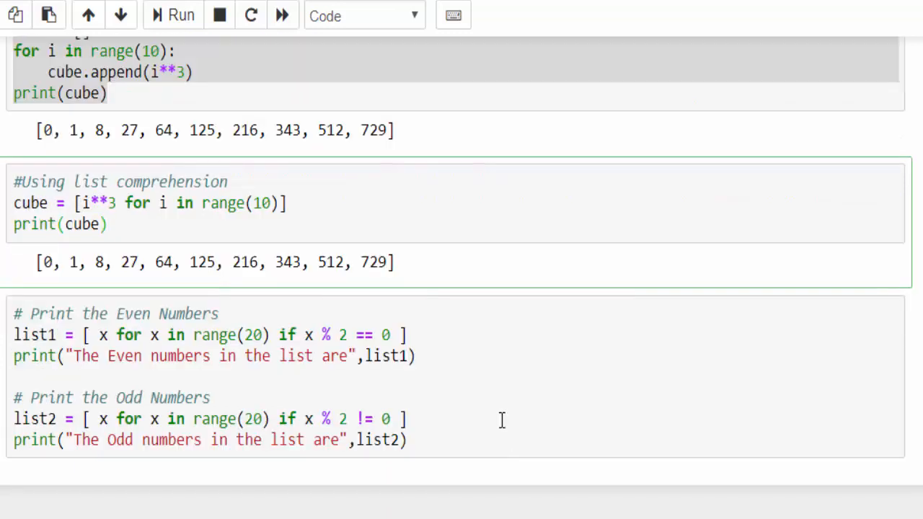
pyautogui.scroll(-3)
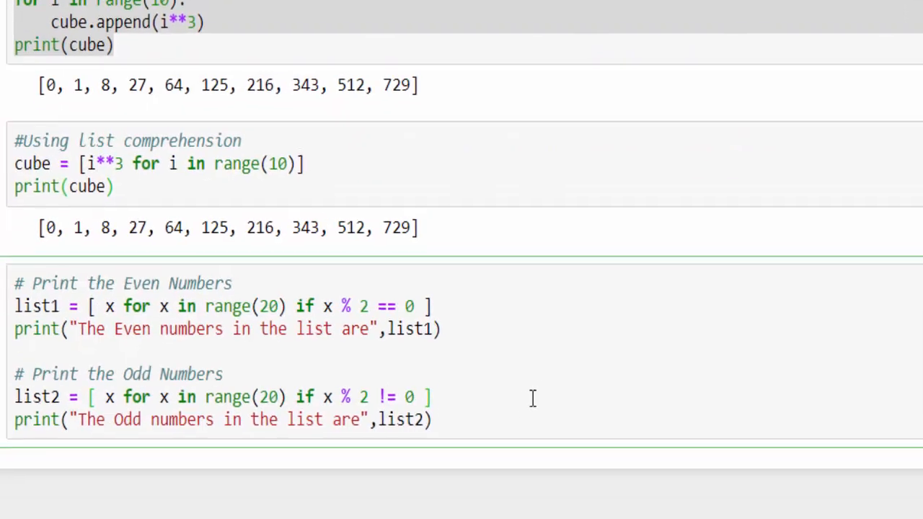
pyautogui.scroll(-3)
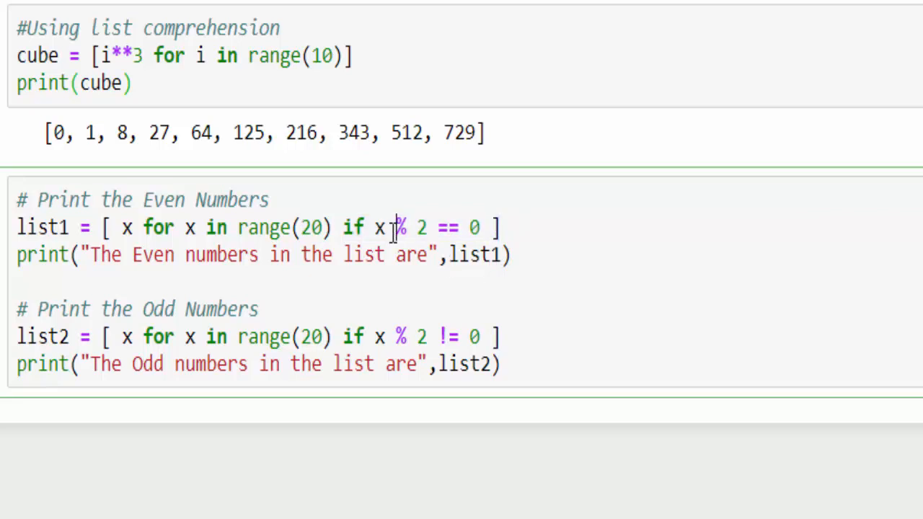
pyautogui.moveTo(374, 227); pyautogui.dragTo(430, 228)
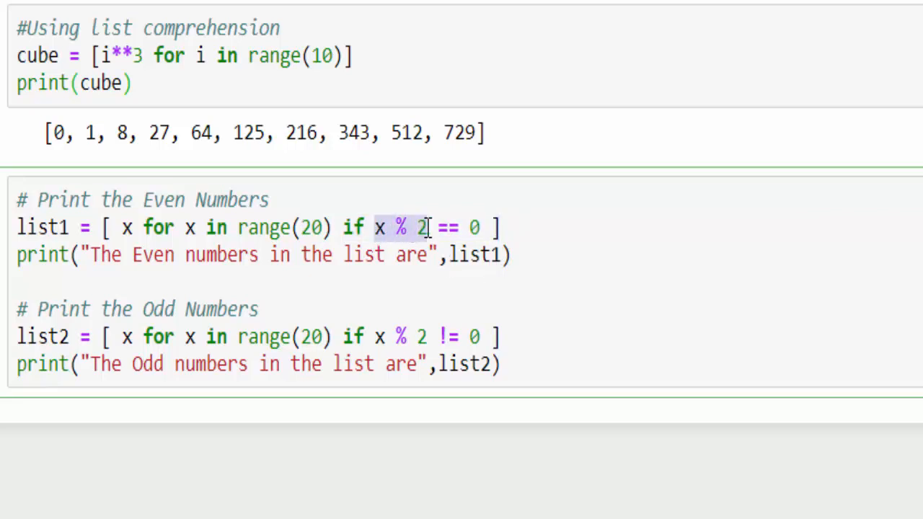
pyautogui.click(398, 227)
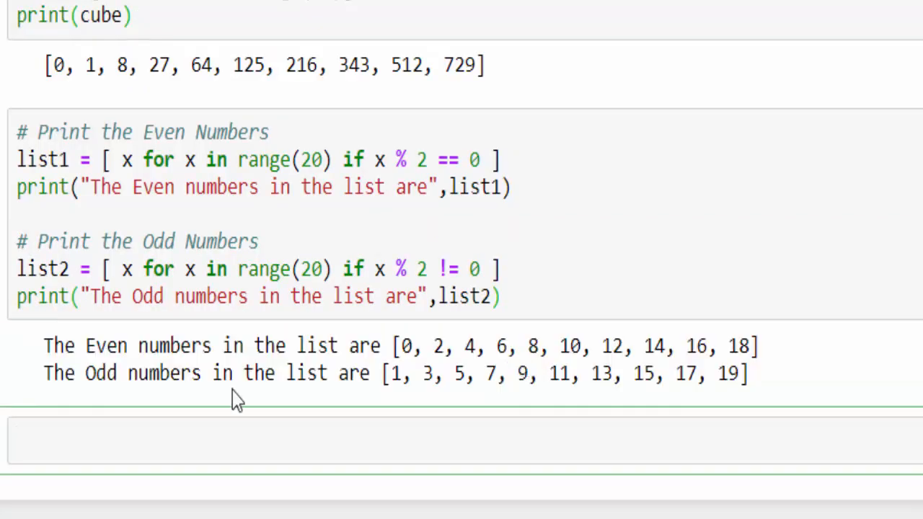
pyautogui.moveTo(409, 346)
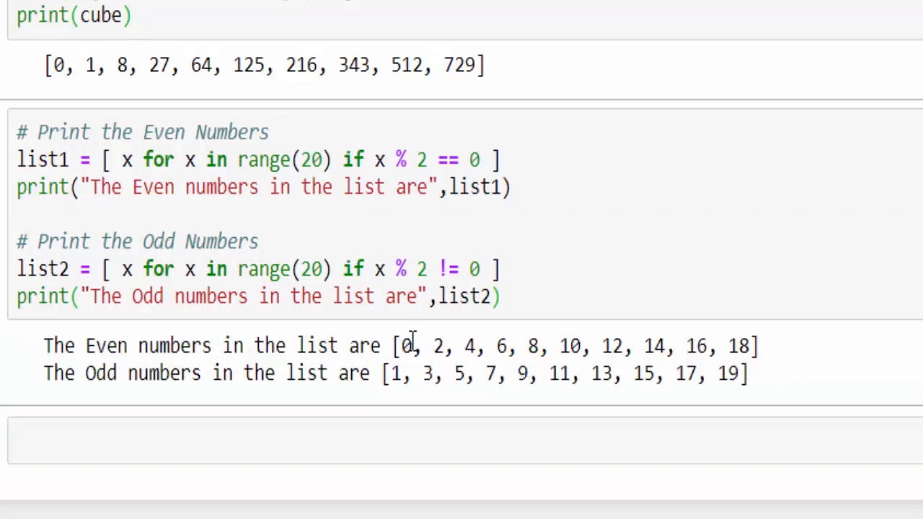
# Step: Point out the first even number in the printed even and odd lists
pyautogui.doubleClick(396, 372)
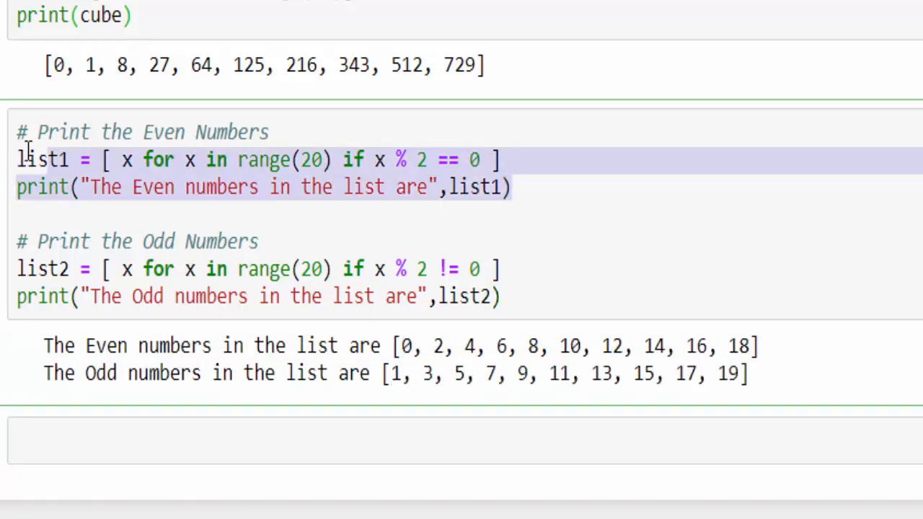
pyautogui.scroll(3)
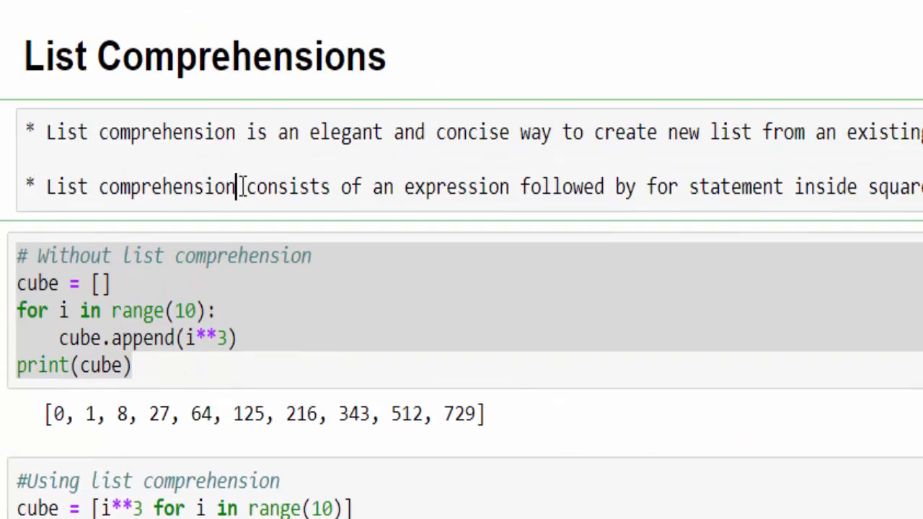
pyautogui.scroll(-3)
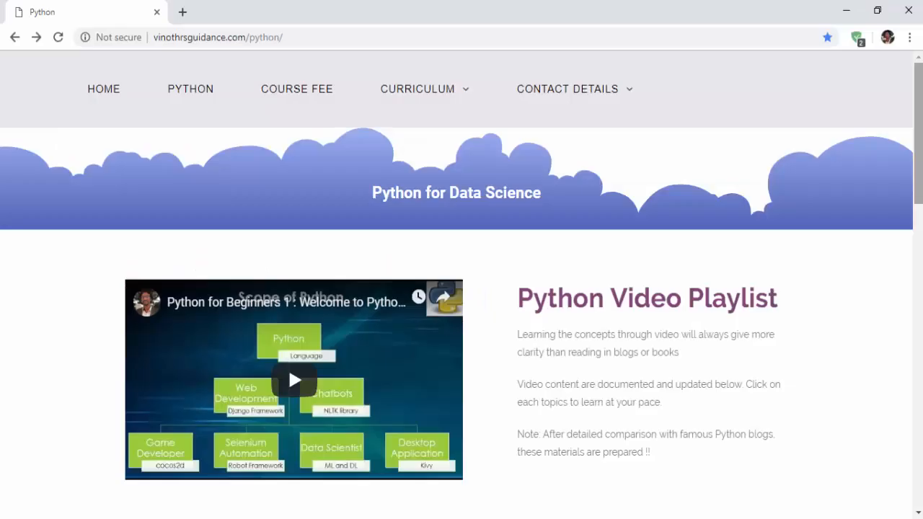
# Step: Scroll the course page down to the Python Basics - Module 1 topic list
pyautogui.scroll(-3)
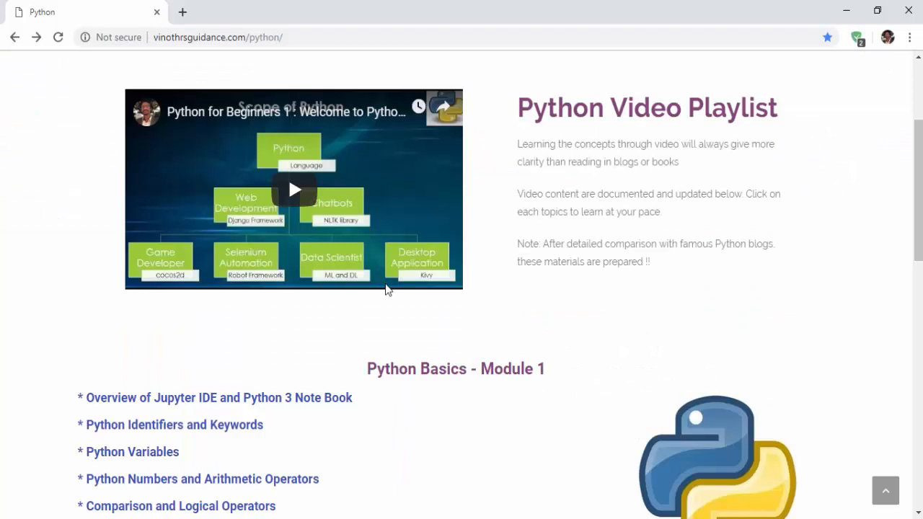
pyautogui.moveTo(496, 355)
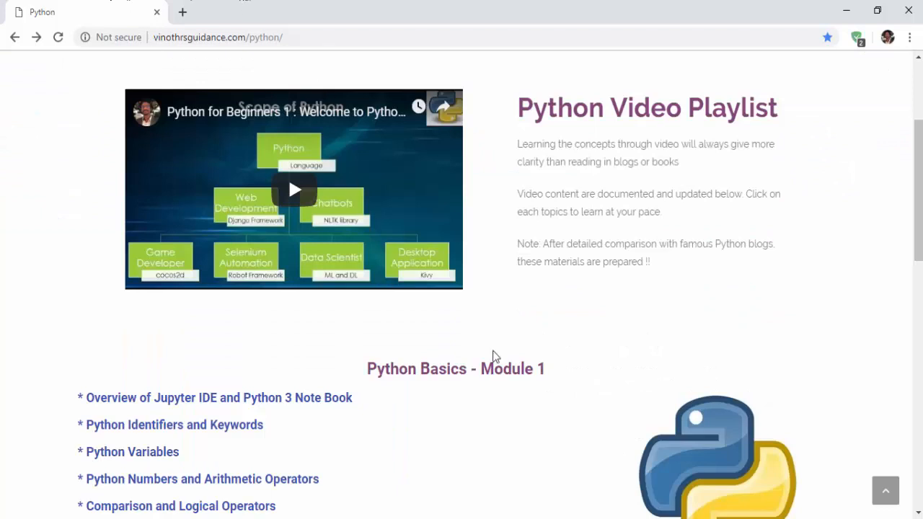
pyautogui.moveTo(578, 408)
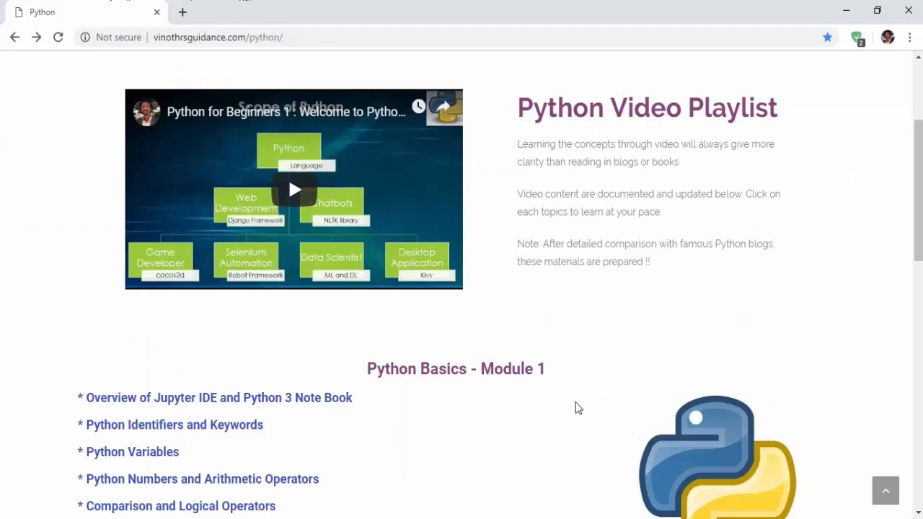